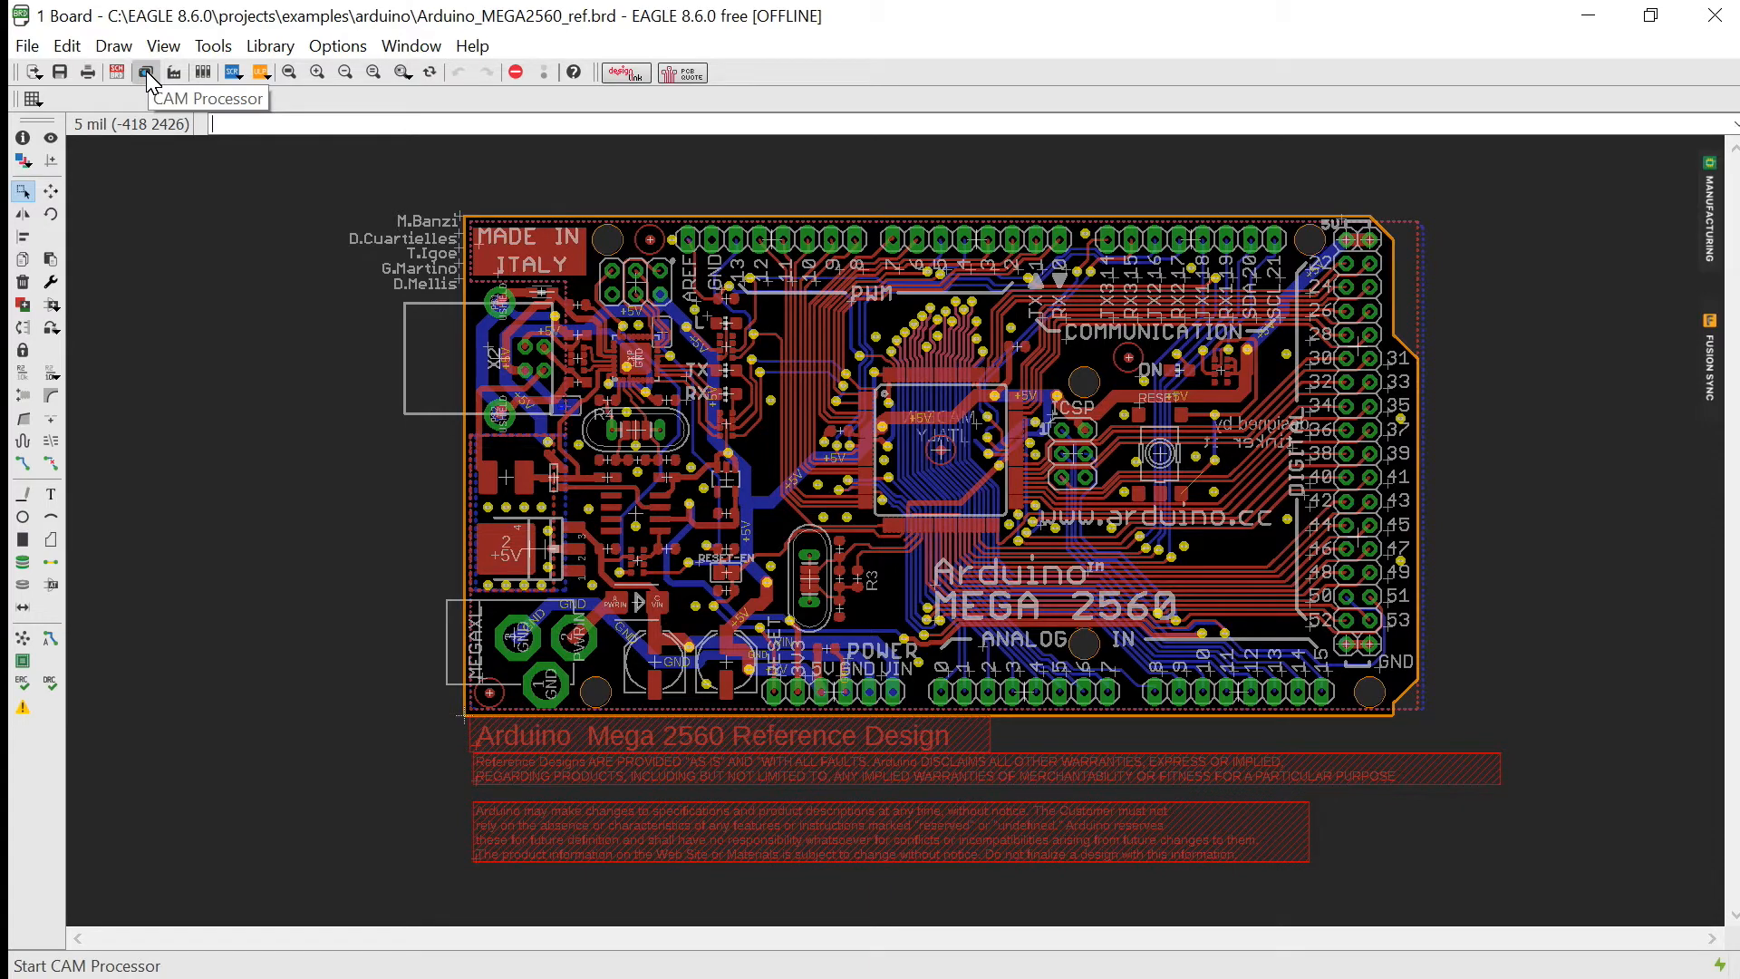
# - Start the CAM Processor on the Arduino Mega board and browse its CAM job sources
pyautogui.click(144, 73)
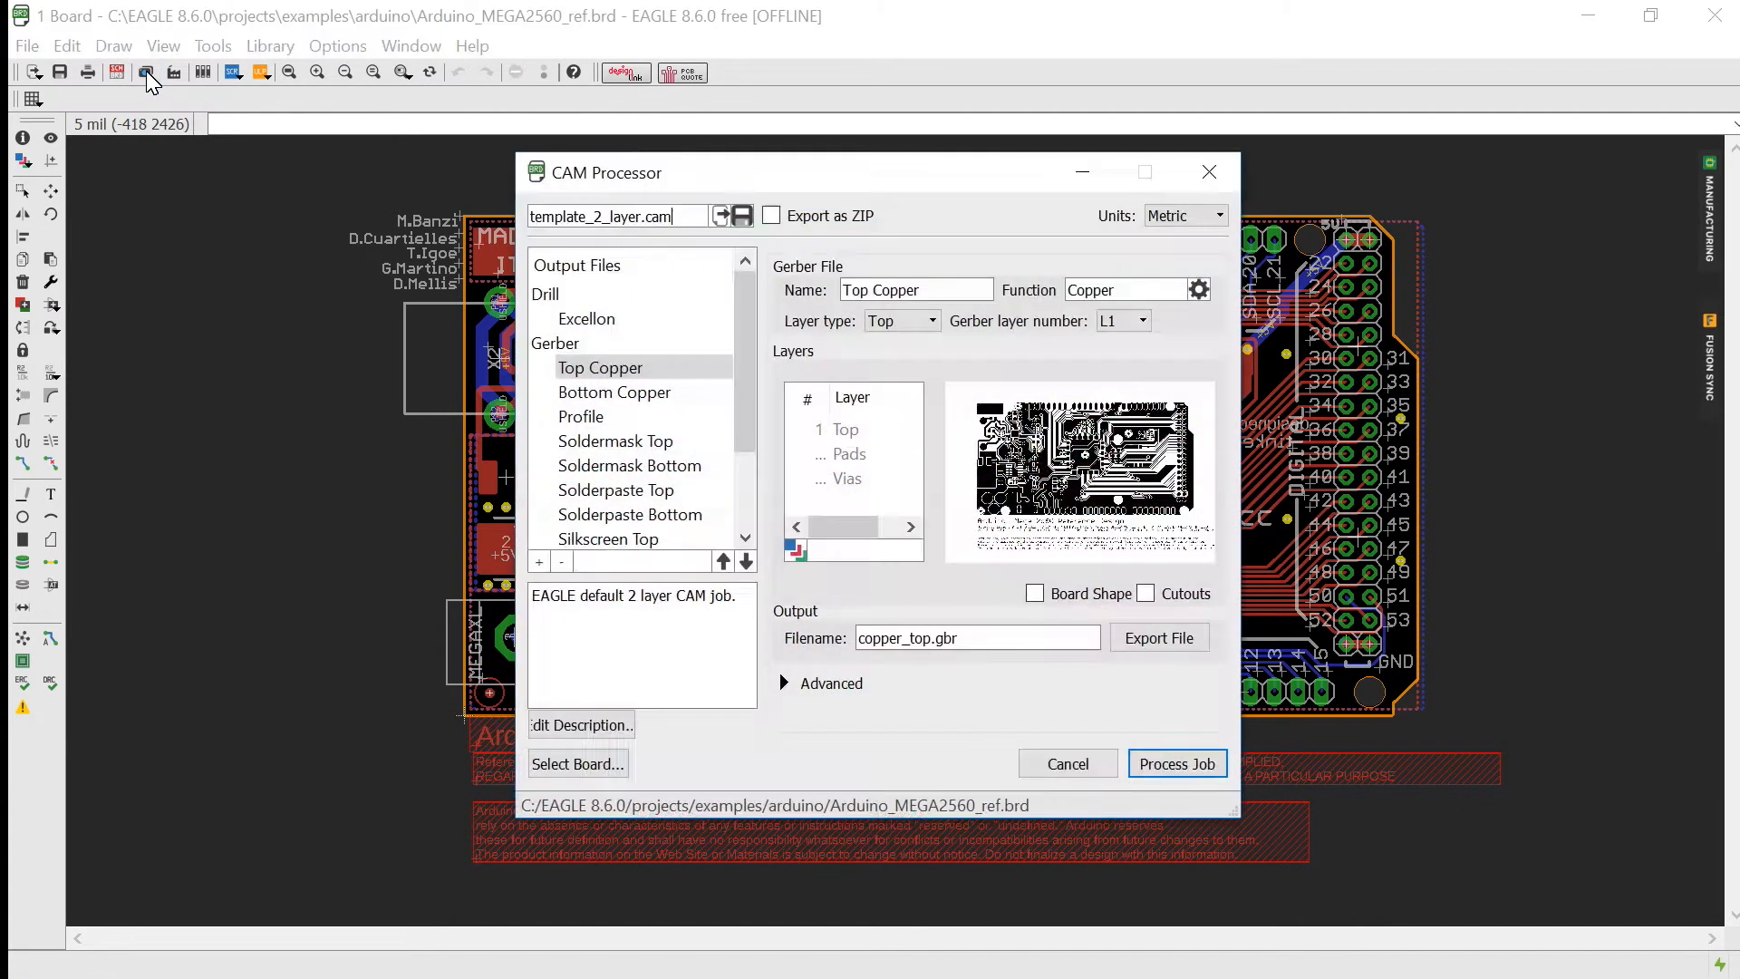
pyautogui.click(721, 216)
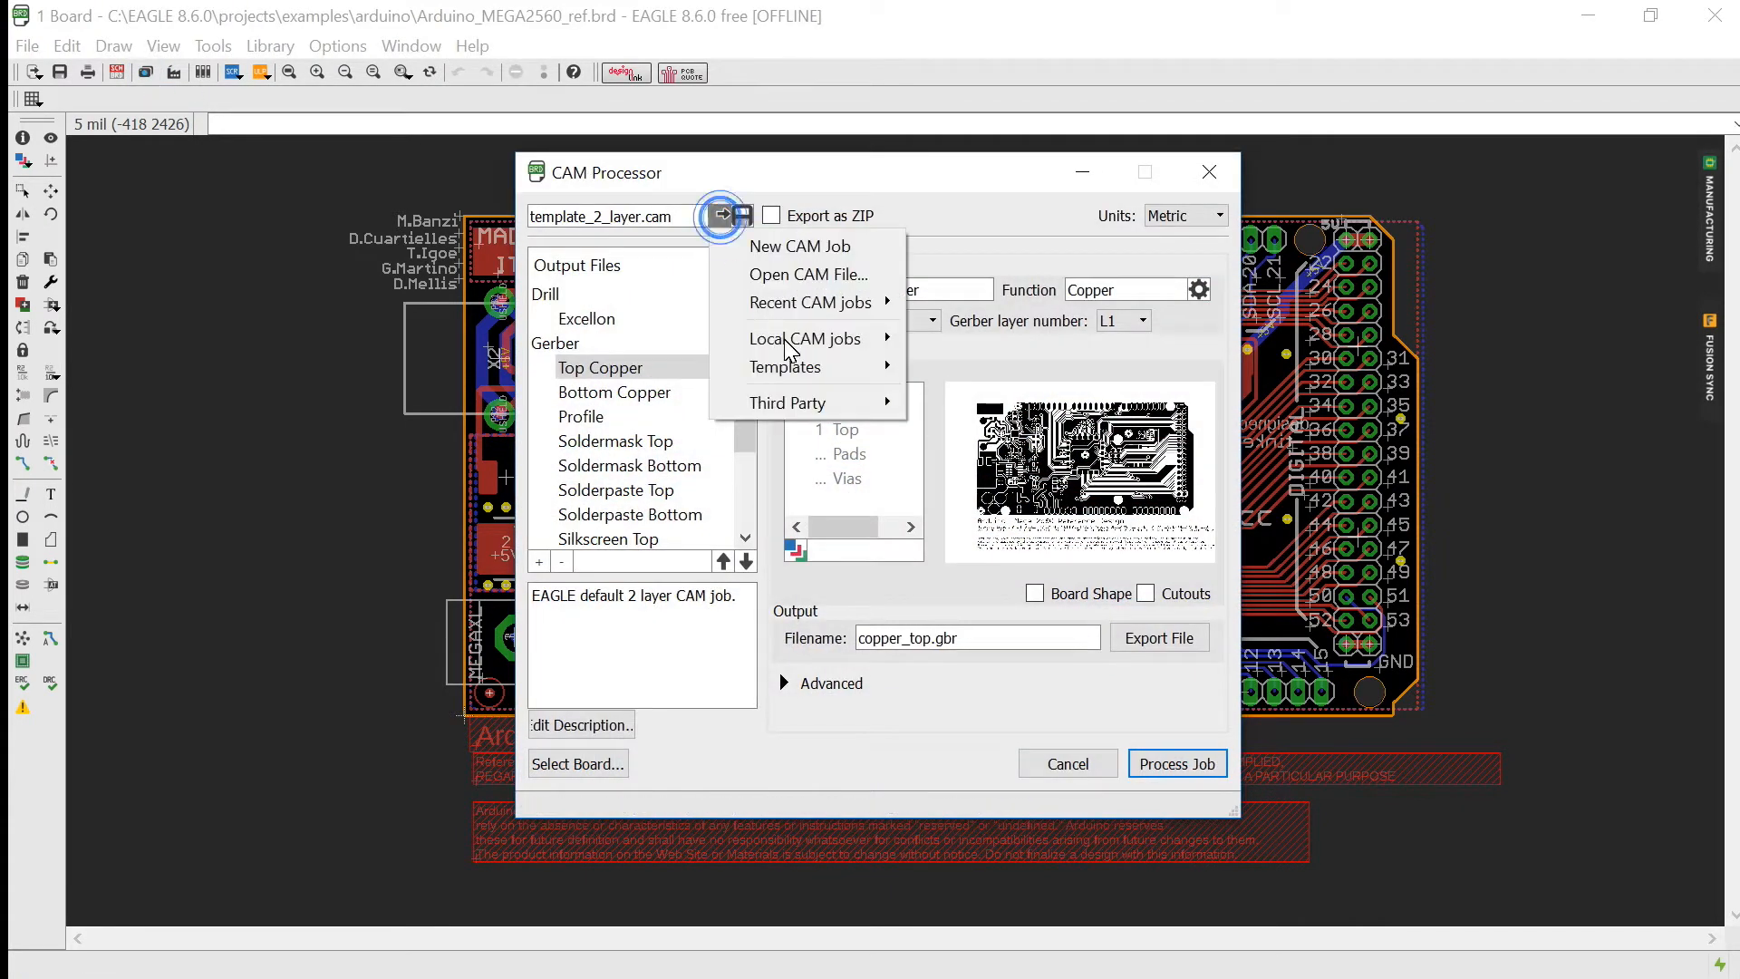
pyautogui.click(805, 339)
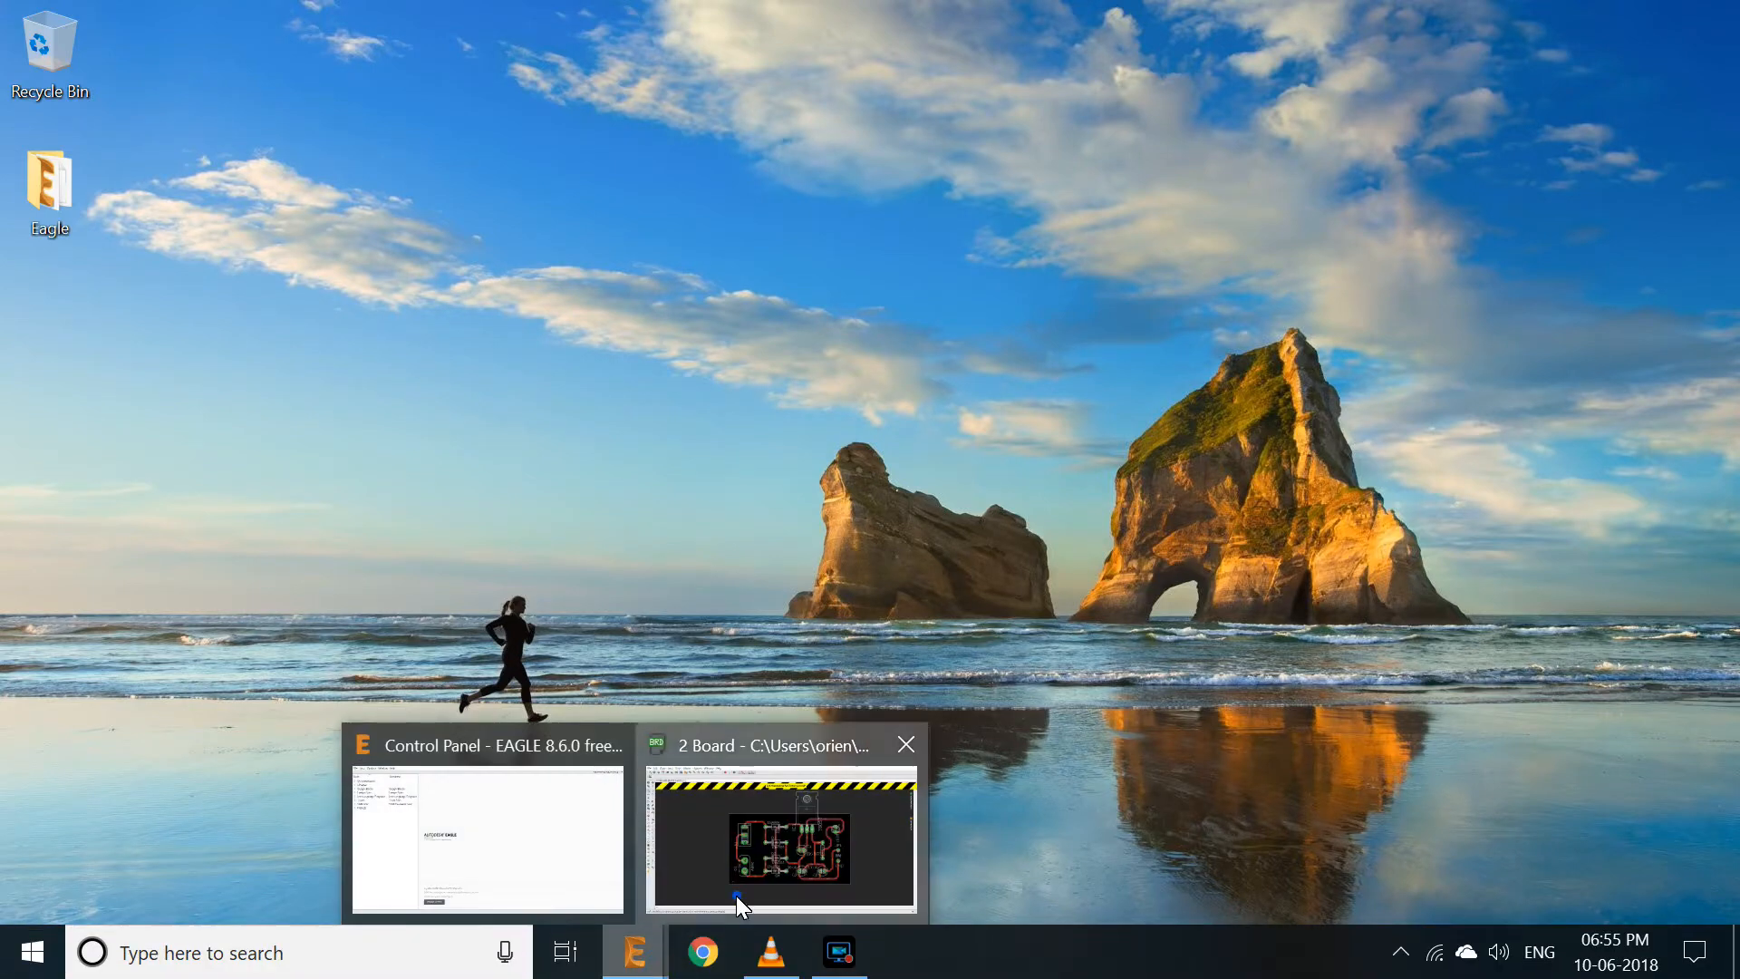
# - Switch to the 5 Volt board and browse for the legacy Gerber CAM job
pyautogui.click(782, 847)
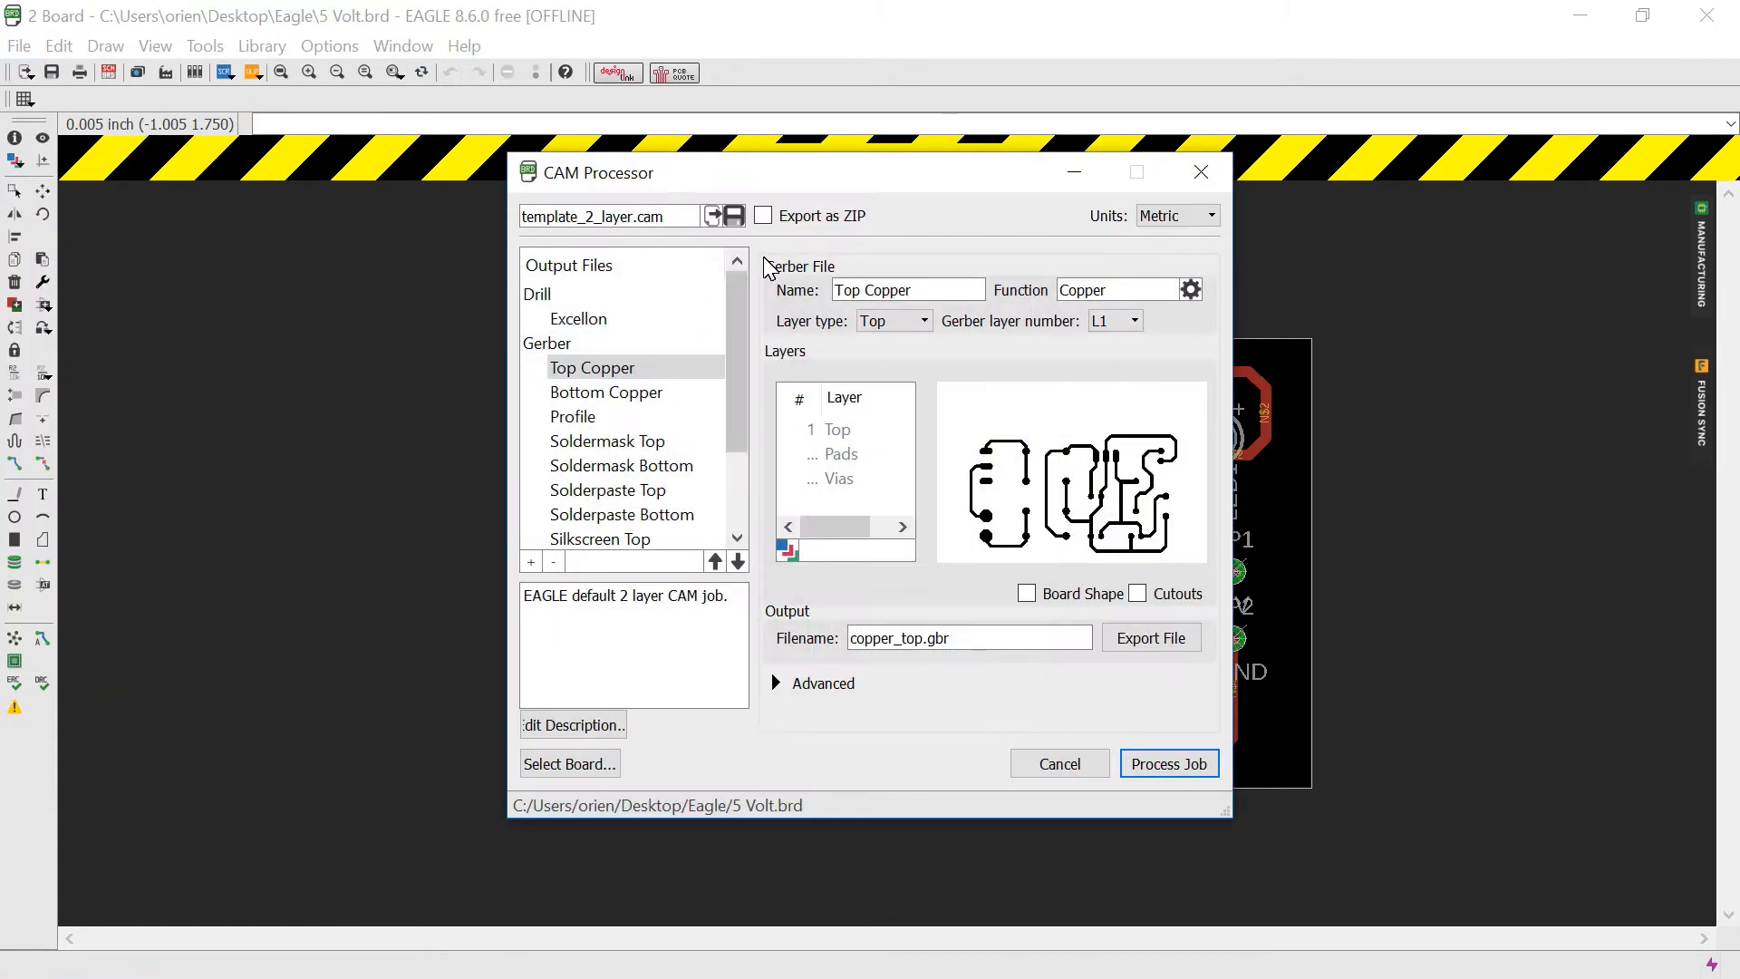
pyautogui.click(716, 216)
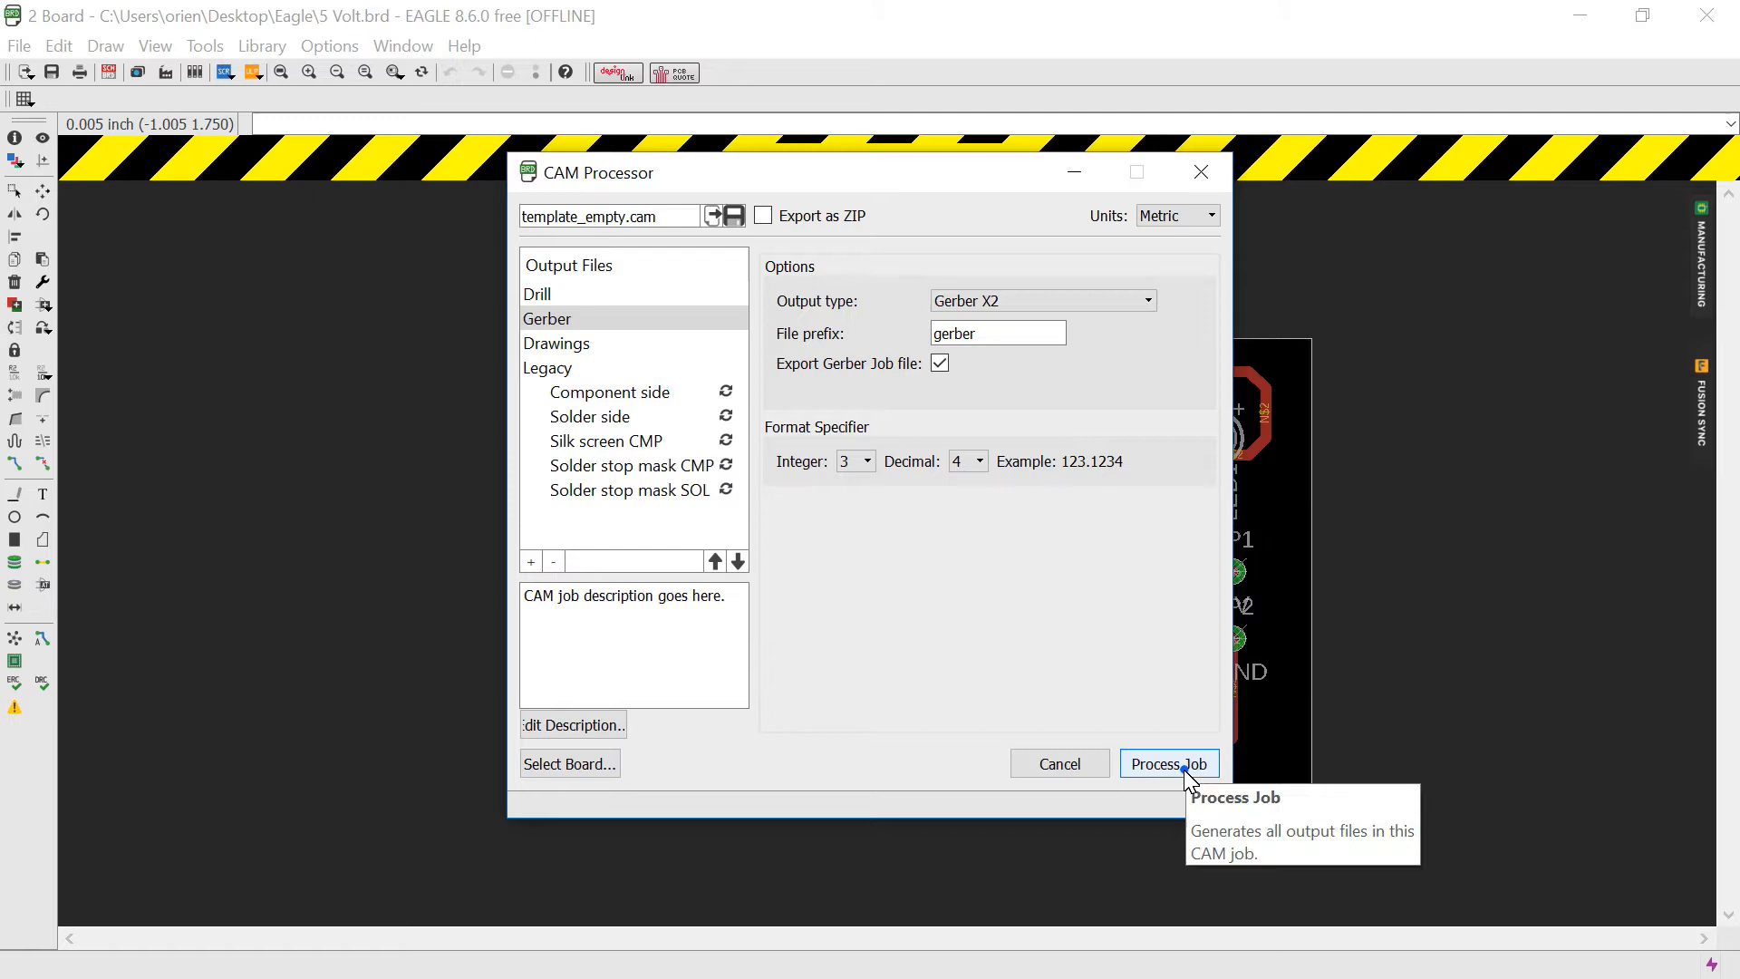
# - Process the Gerber job into a new Desktop folder named Gerber and acknowledge the successful export
pyautogui.click(1169, 764)
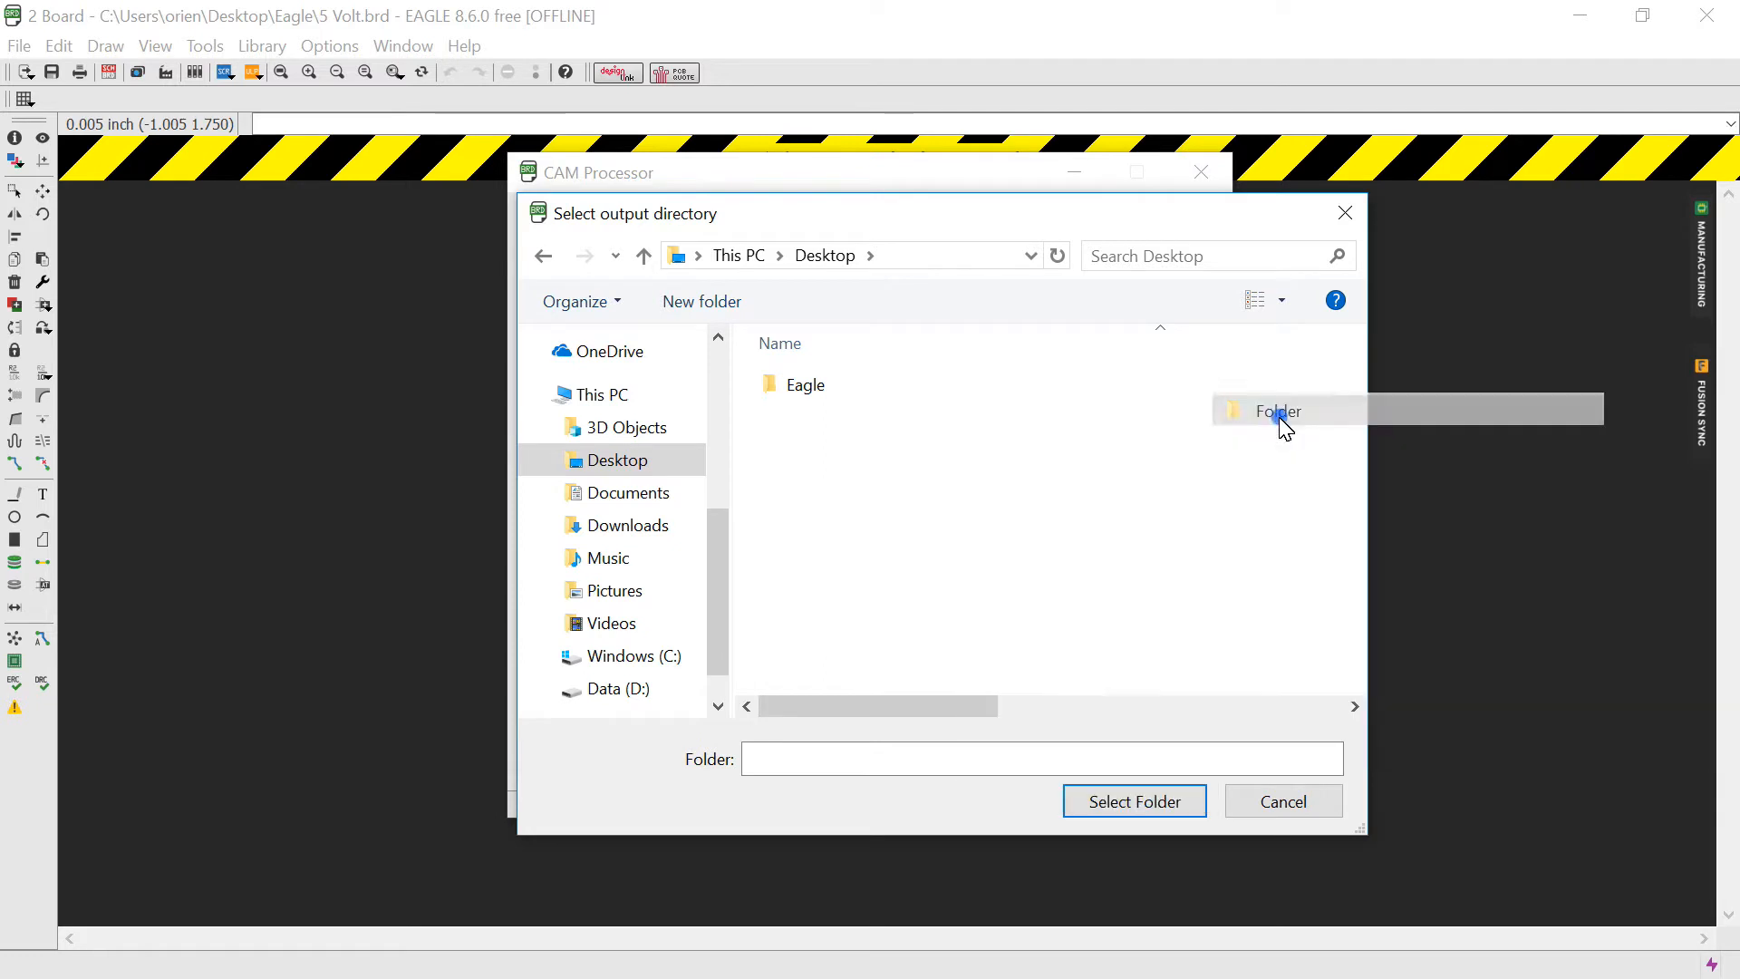
pyautogui.write('Gerber')
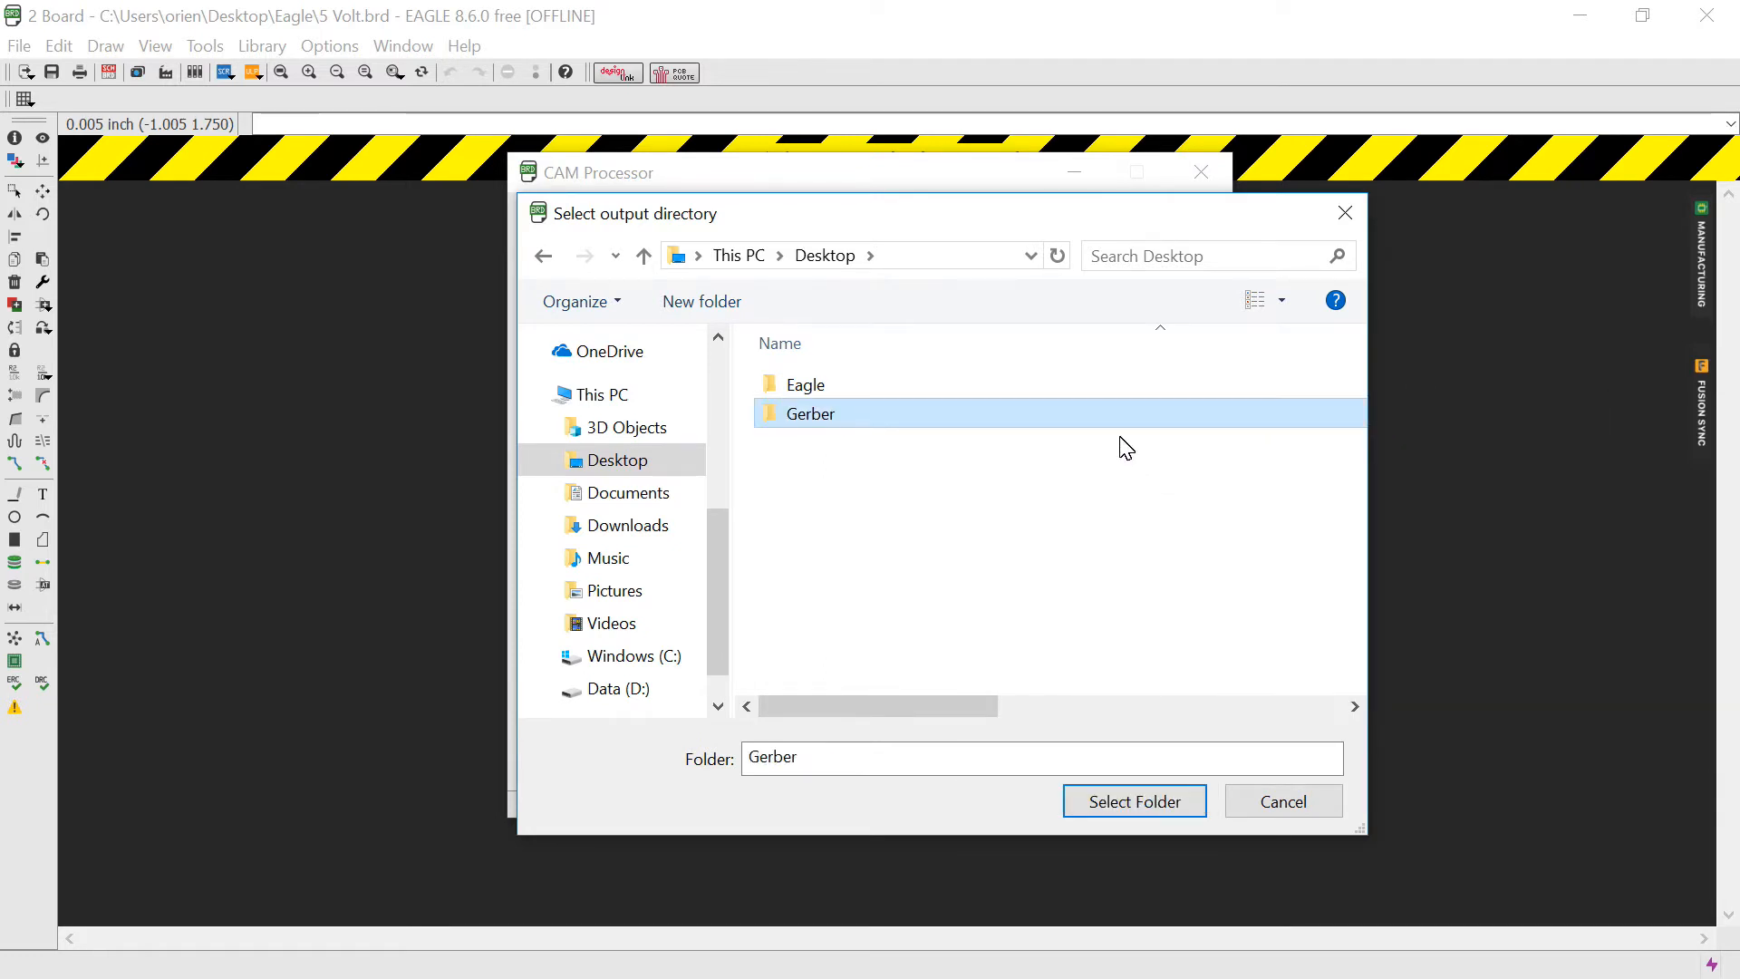
pyautogui.click(1135, 800)
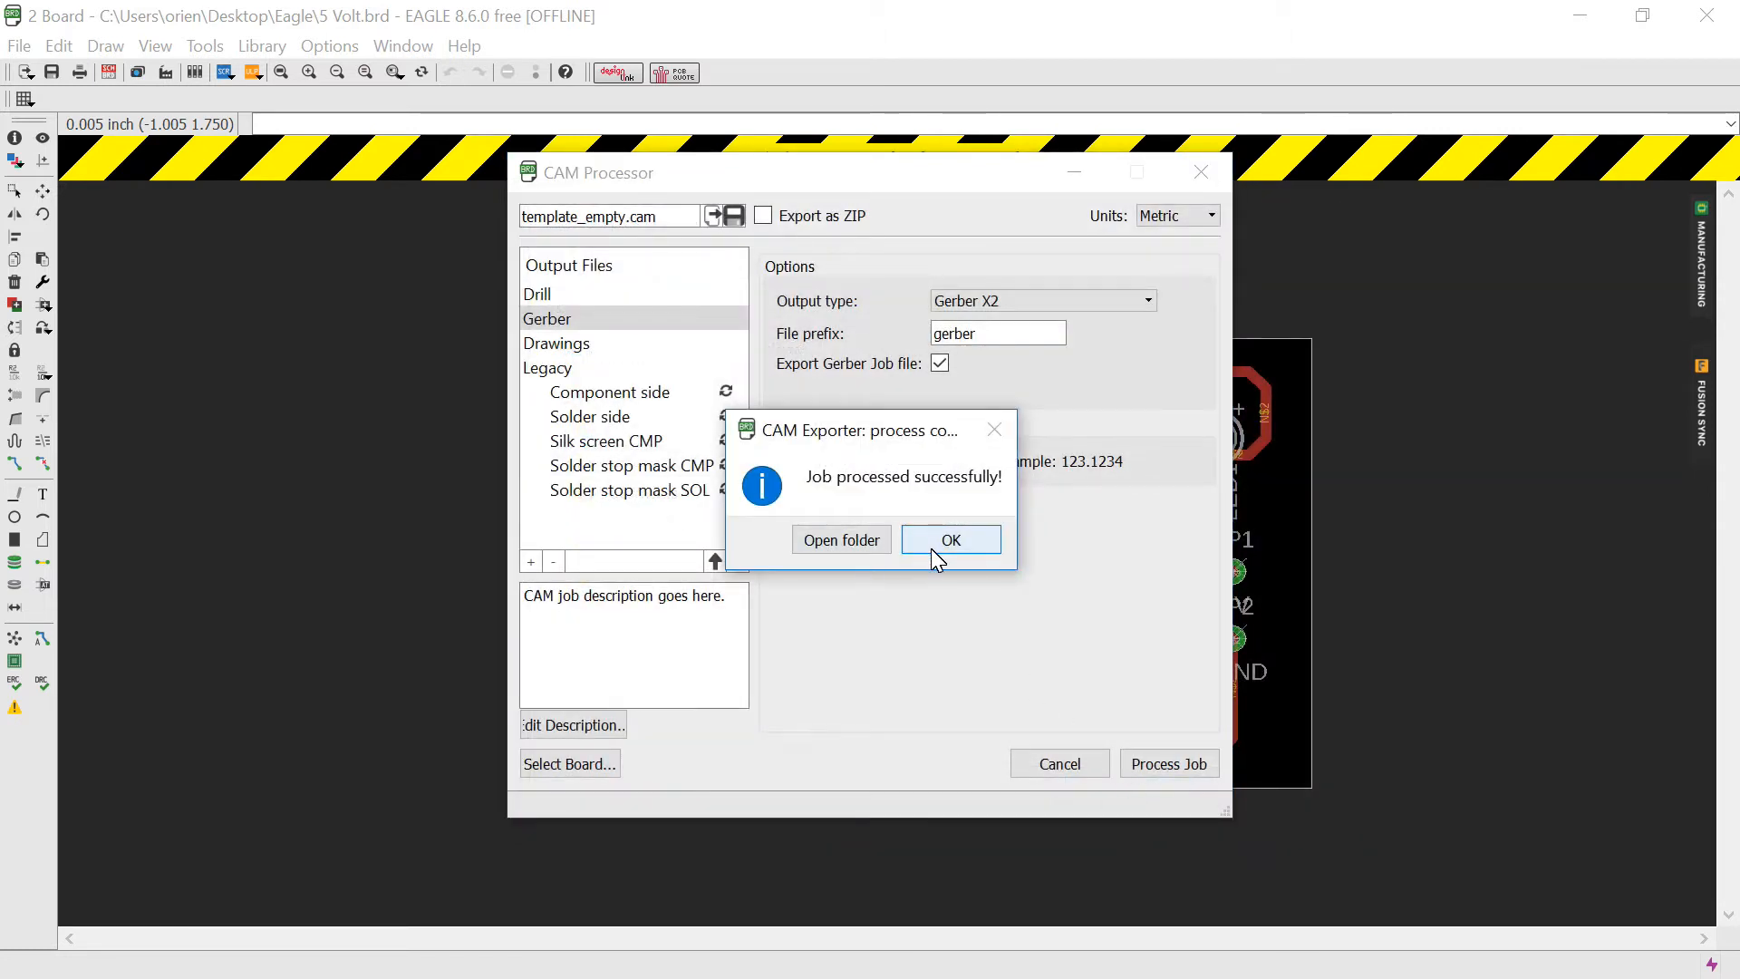
pyautogui.click(951, 540)
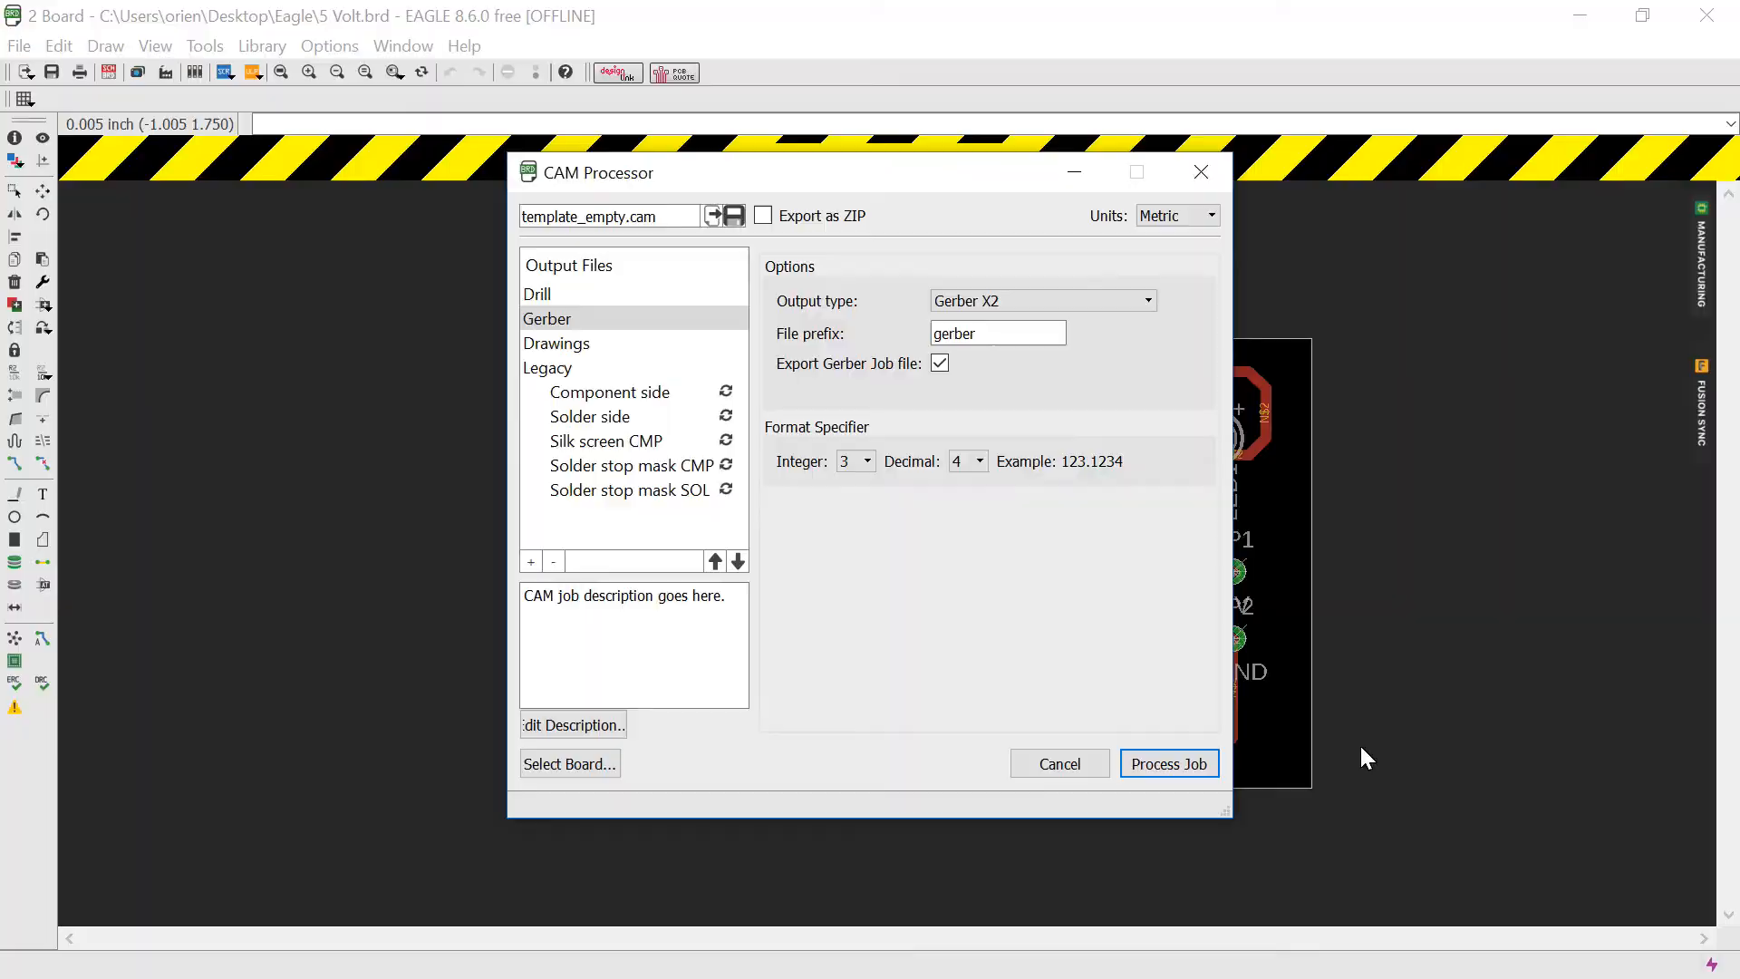
pyautogui.click(1169, 763)
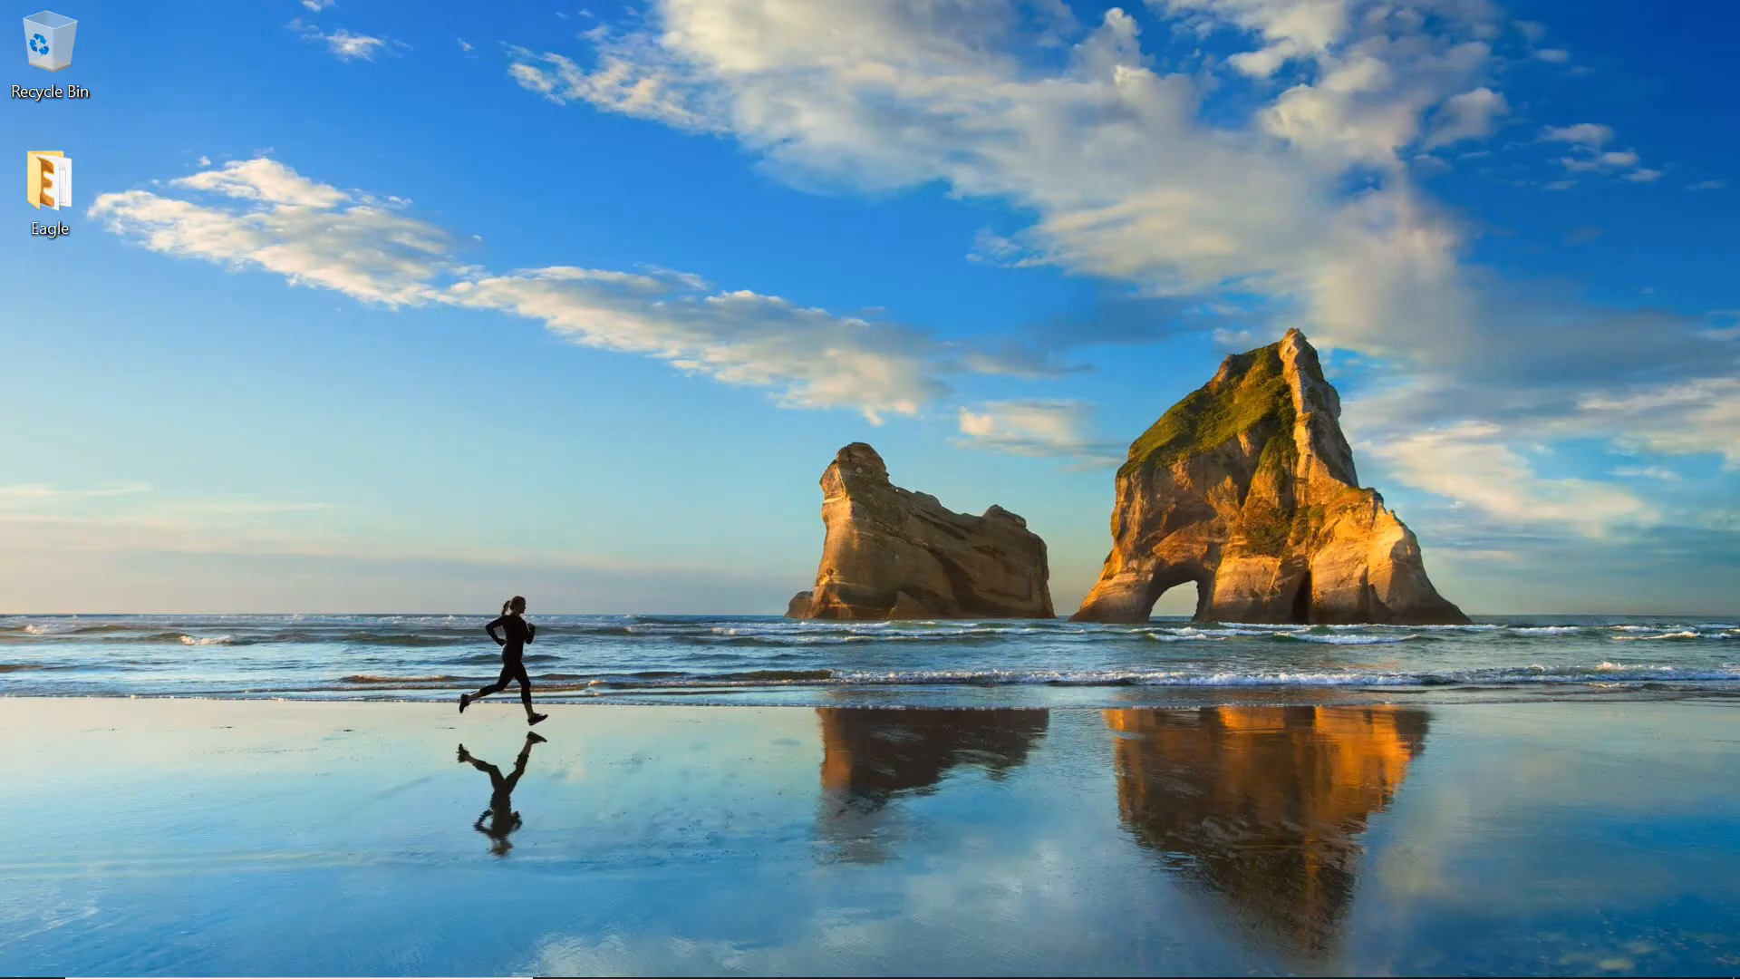
# - Restore the 5 Volt board window and start its CAM Processor from the File menu
pyautogui.doubleClick(49, 178)
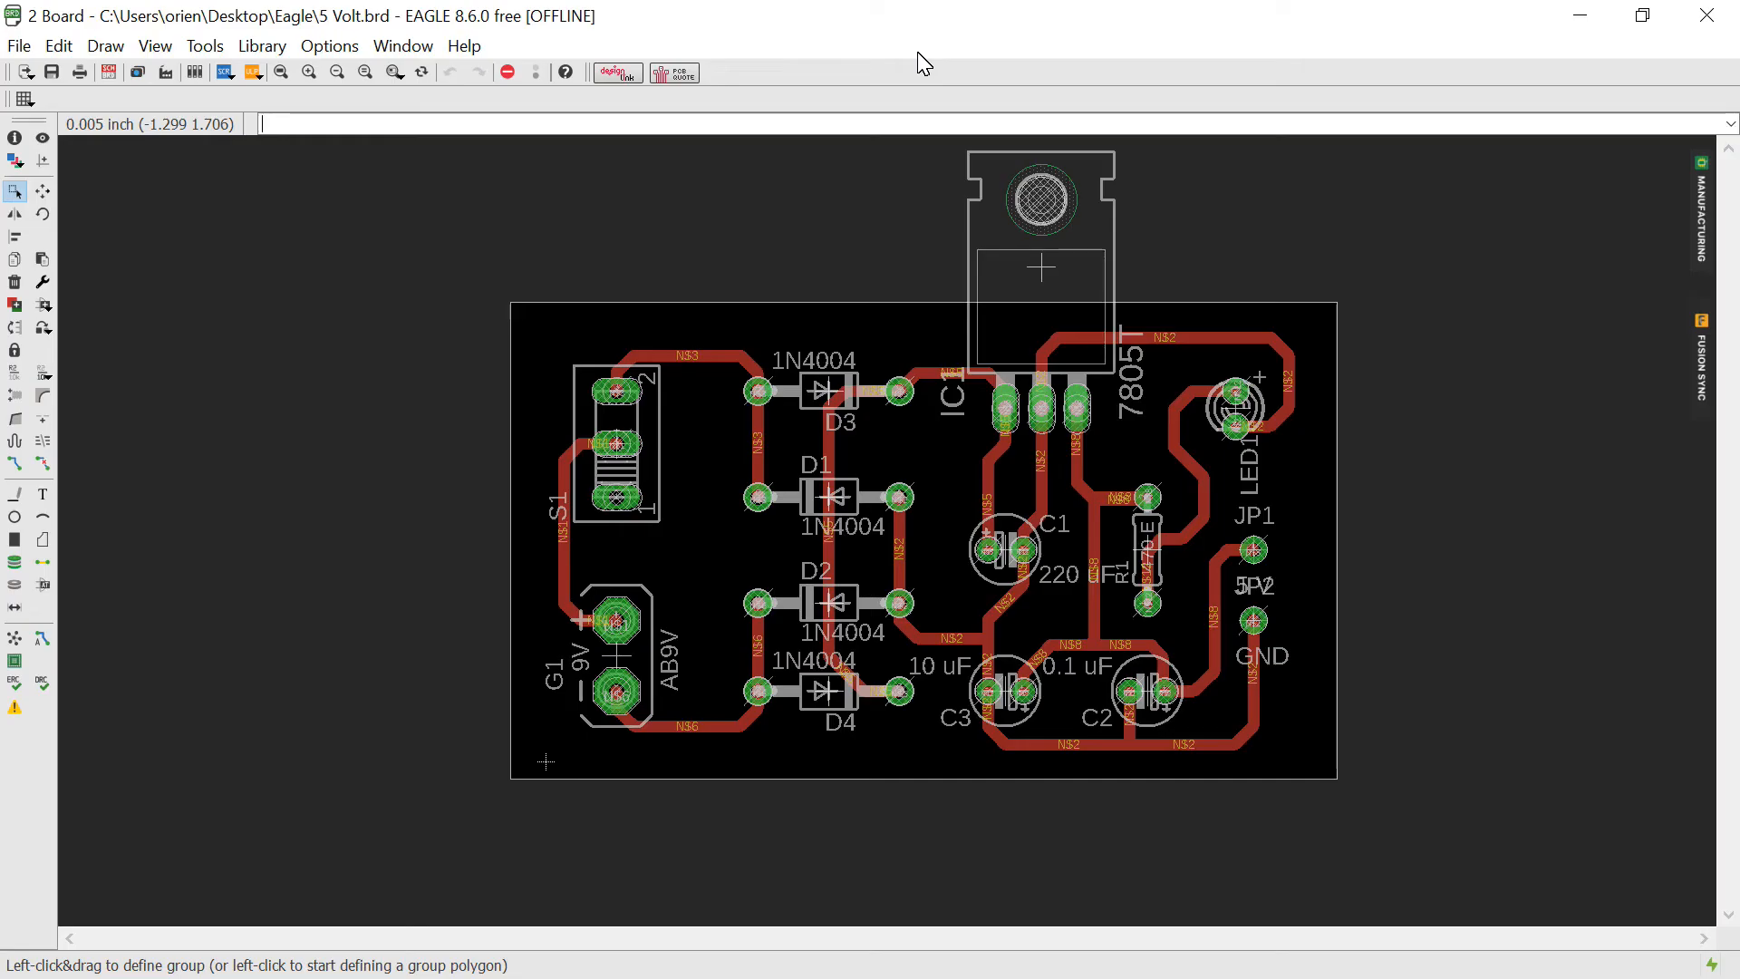
pyautogui.moveTo(135, 72)
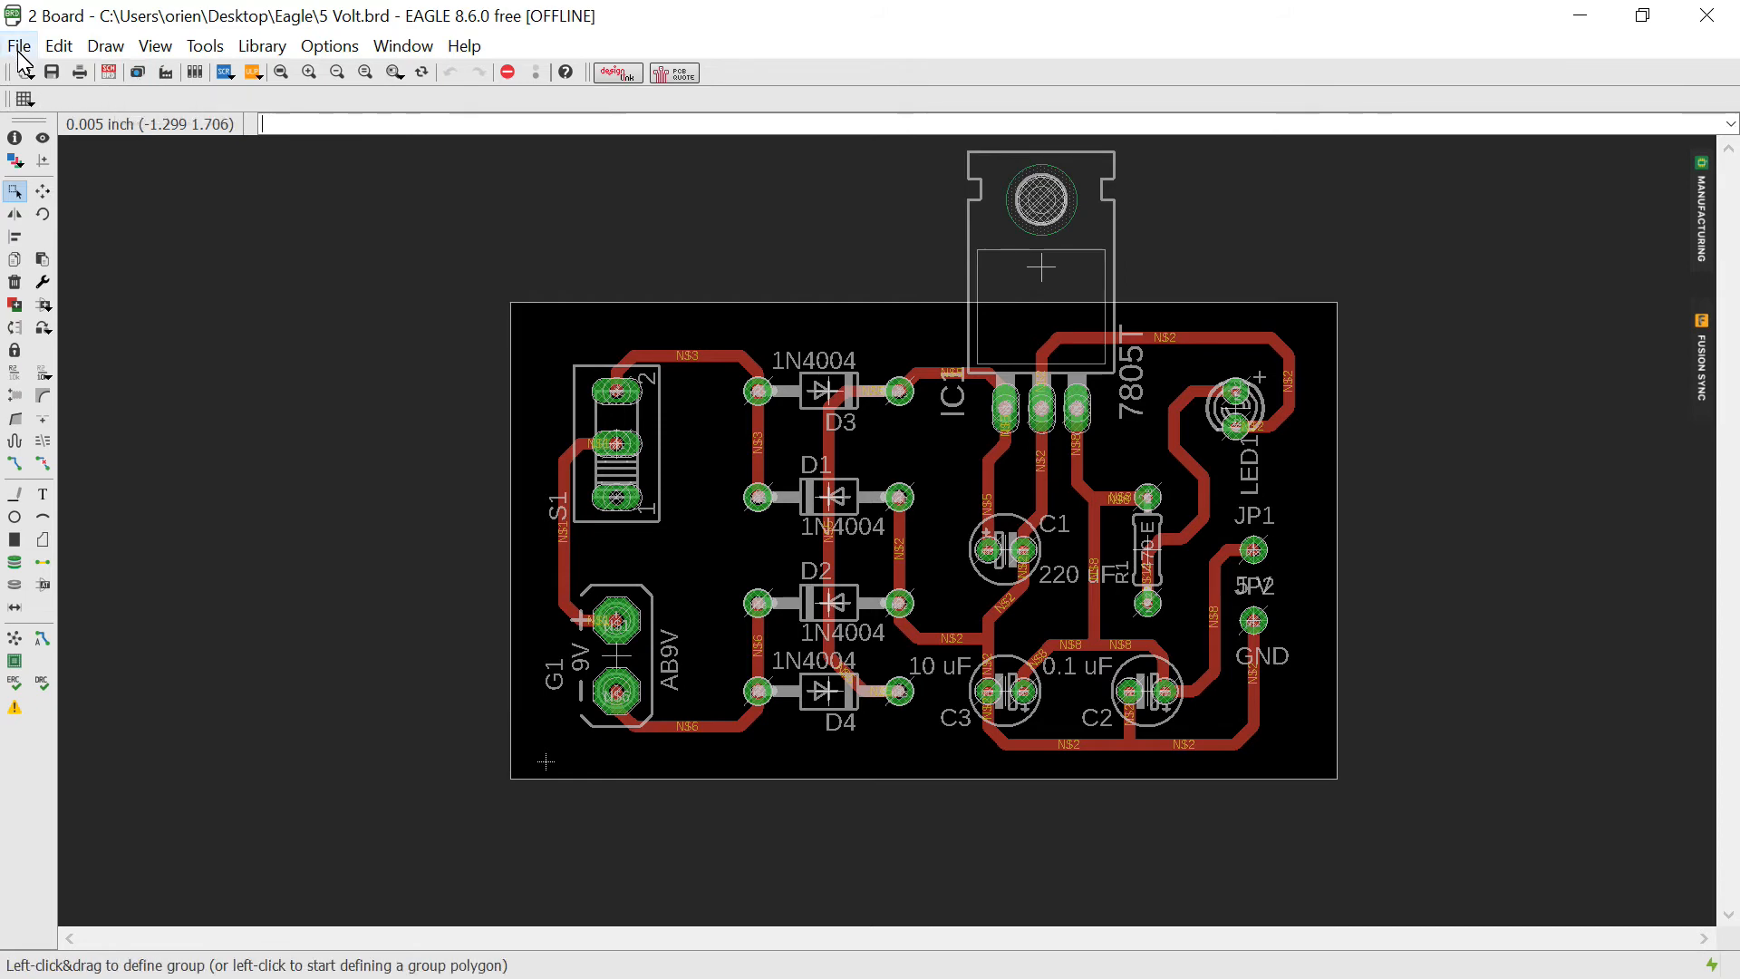
pyautogui.click(22, 45)
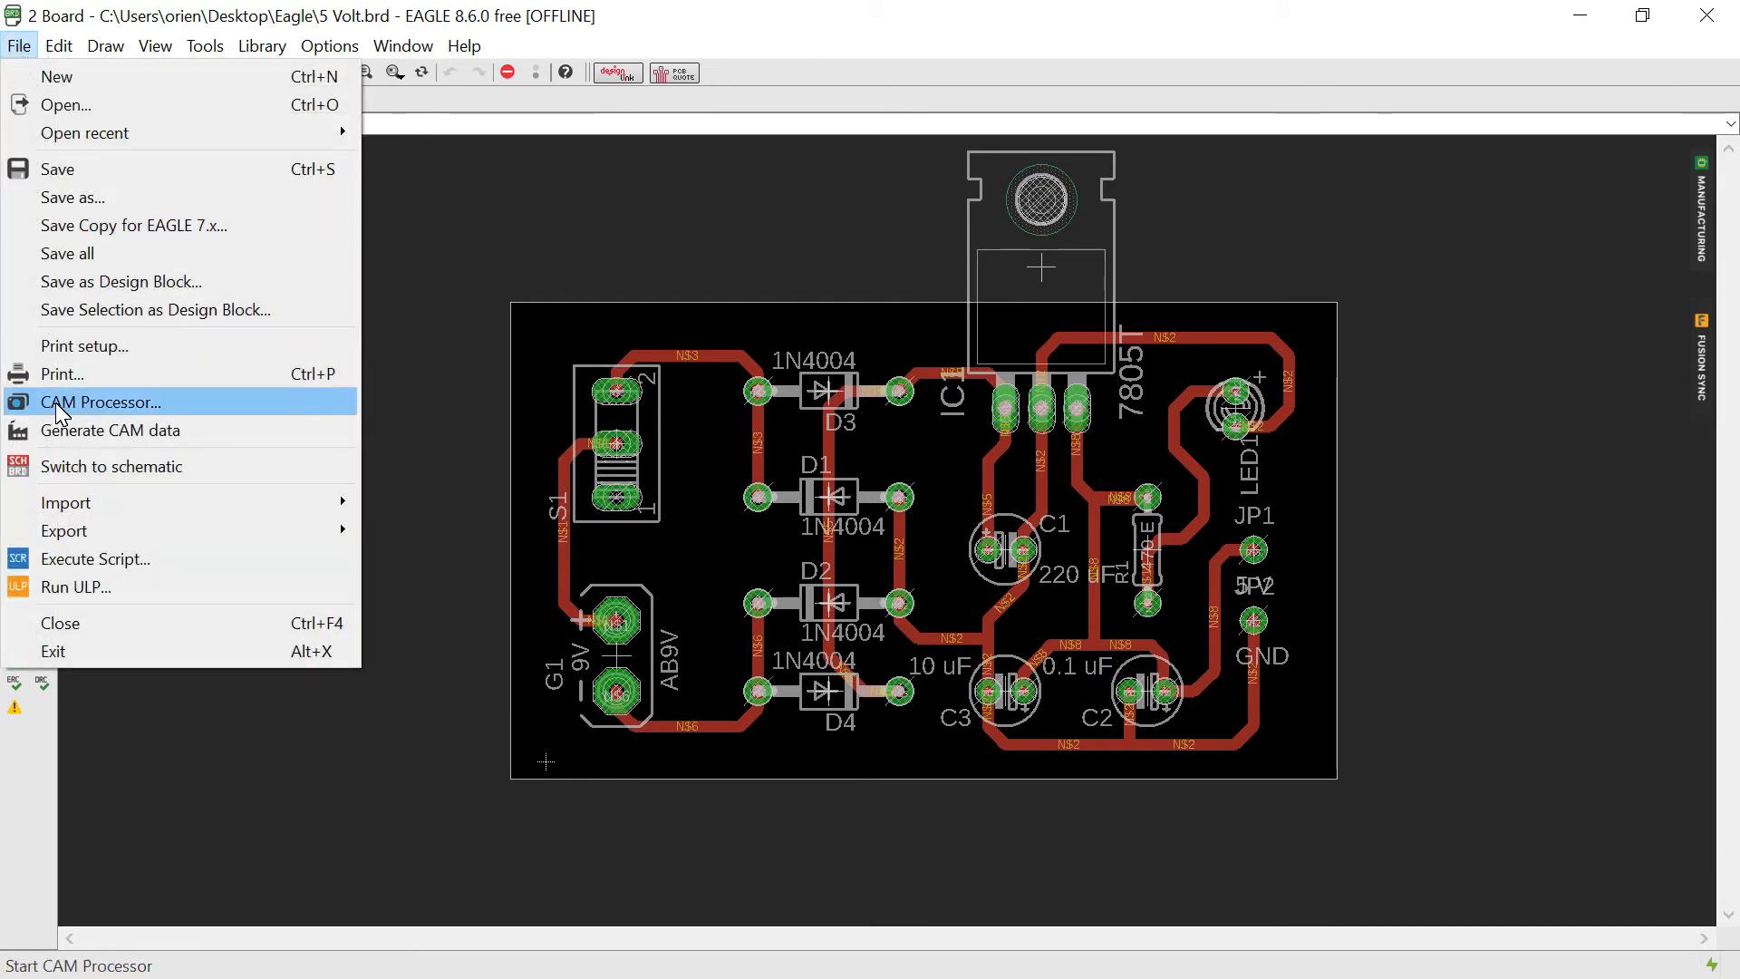
pyautogui.click(102, 402)
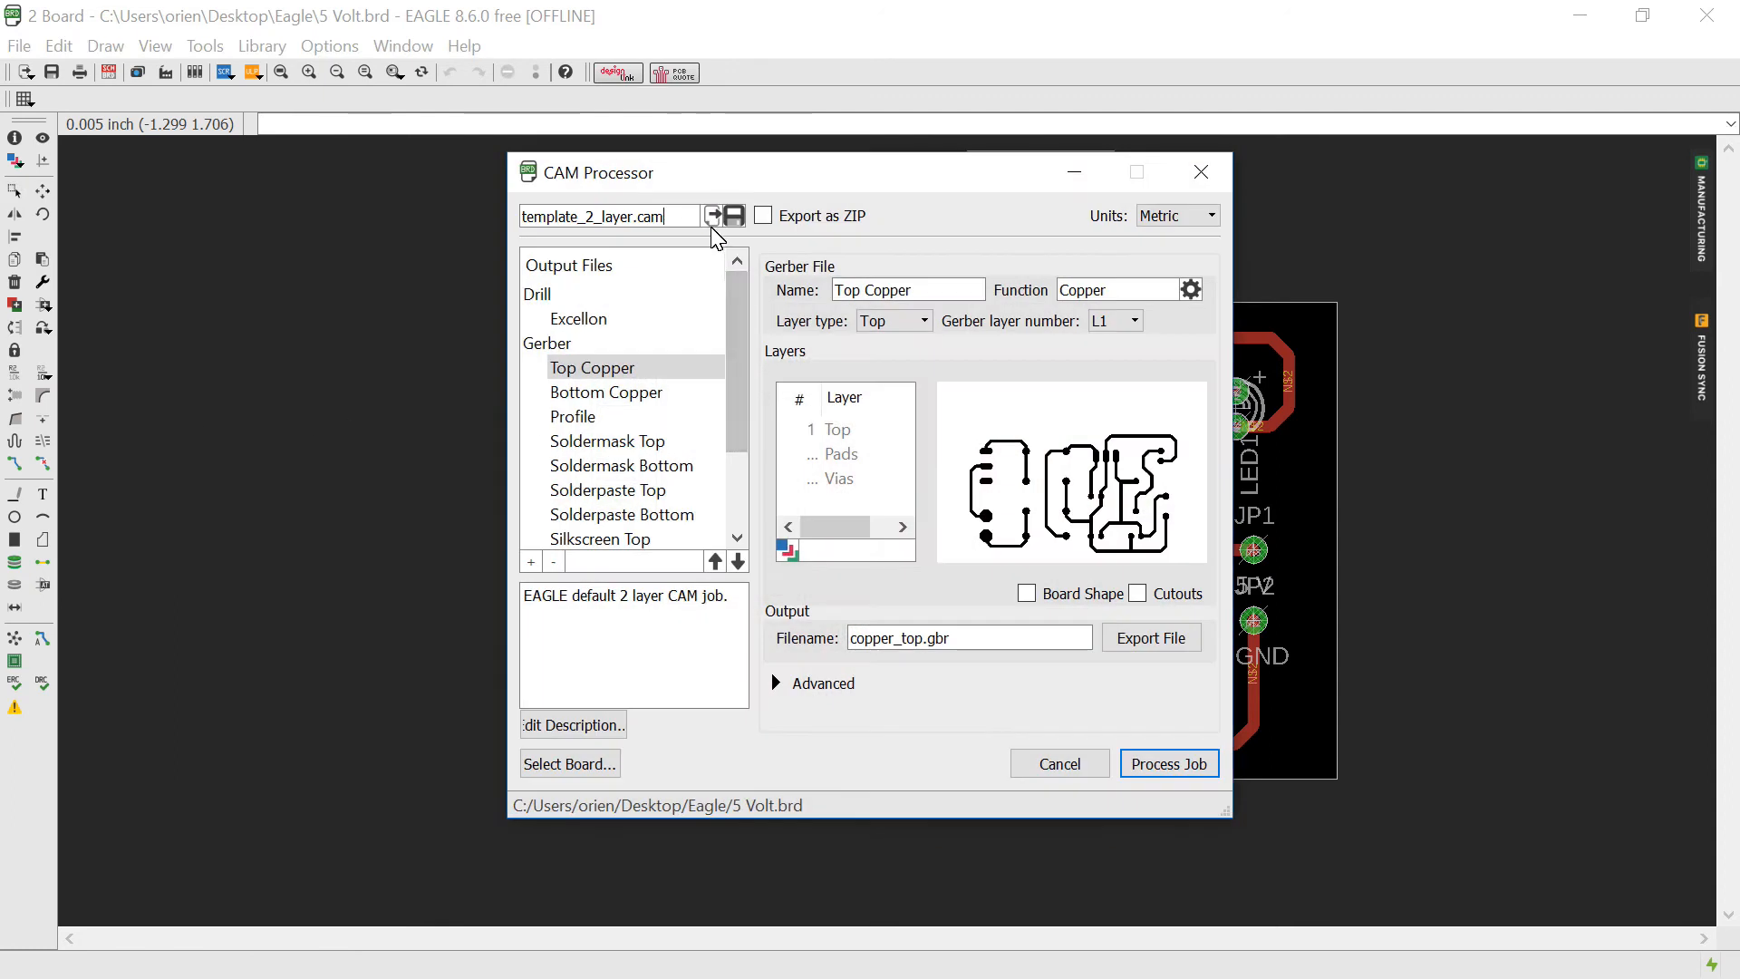
# - Load the legacy drill job, enable Generate drill data and process it into the Desktop Gerber folder
pyautogui.click(713, 216)
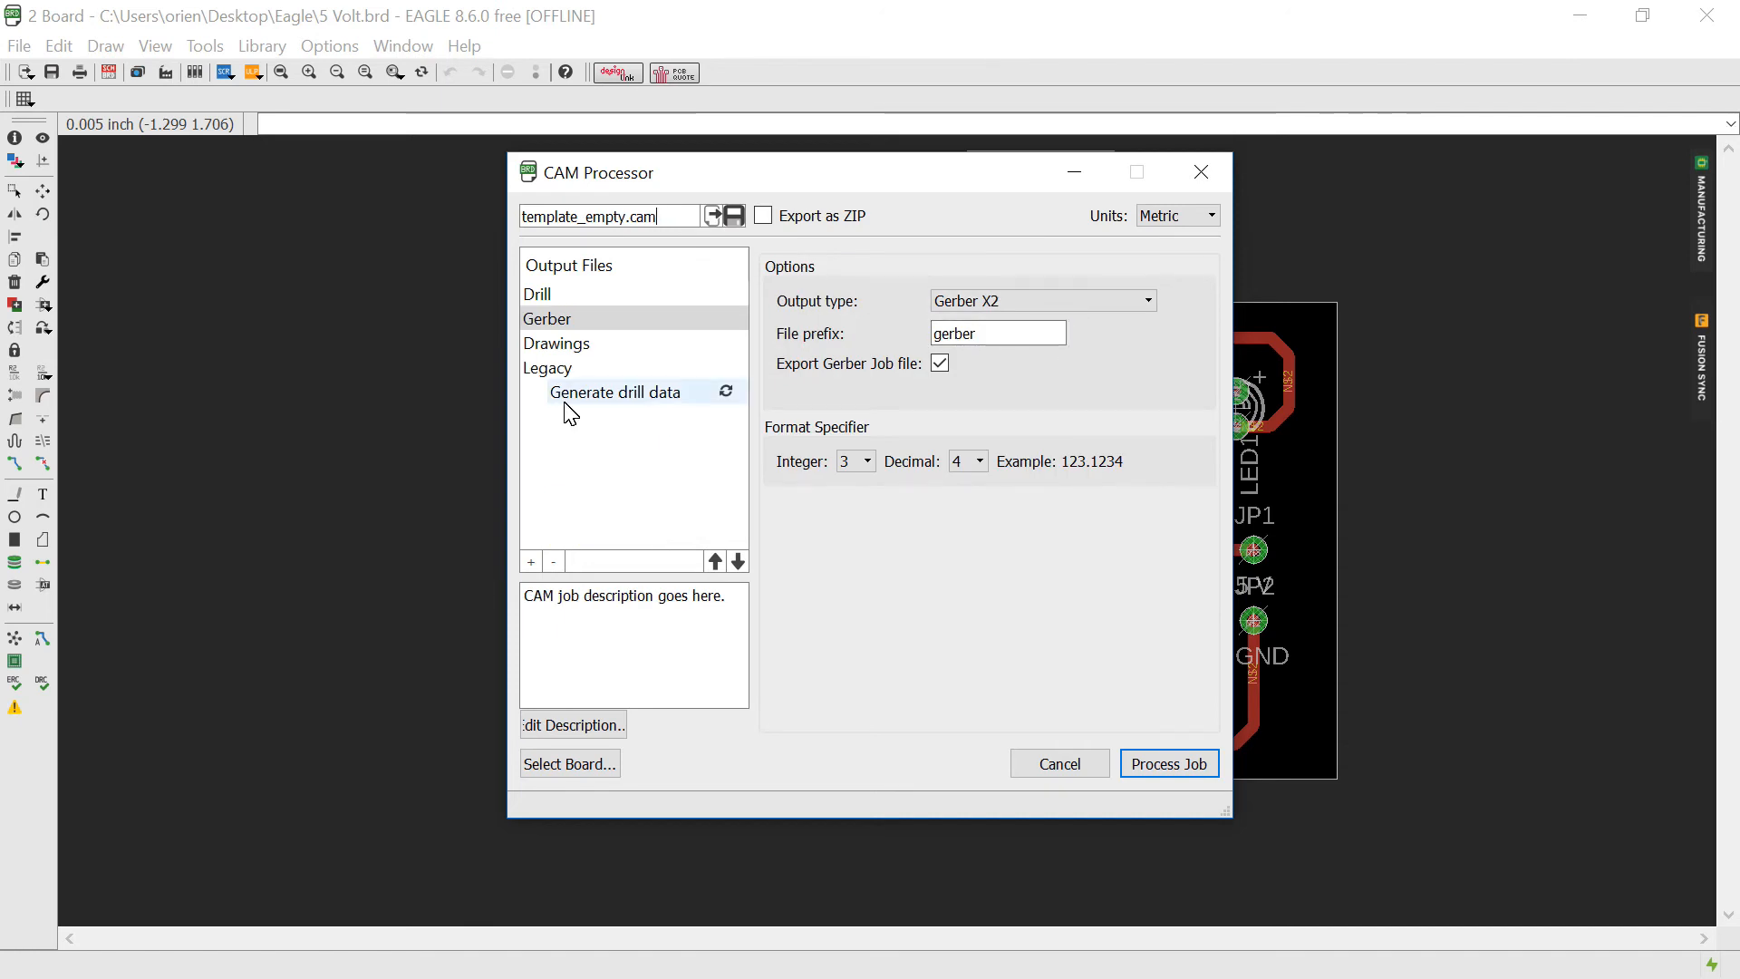
pyautogui.click(615, 393)
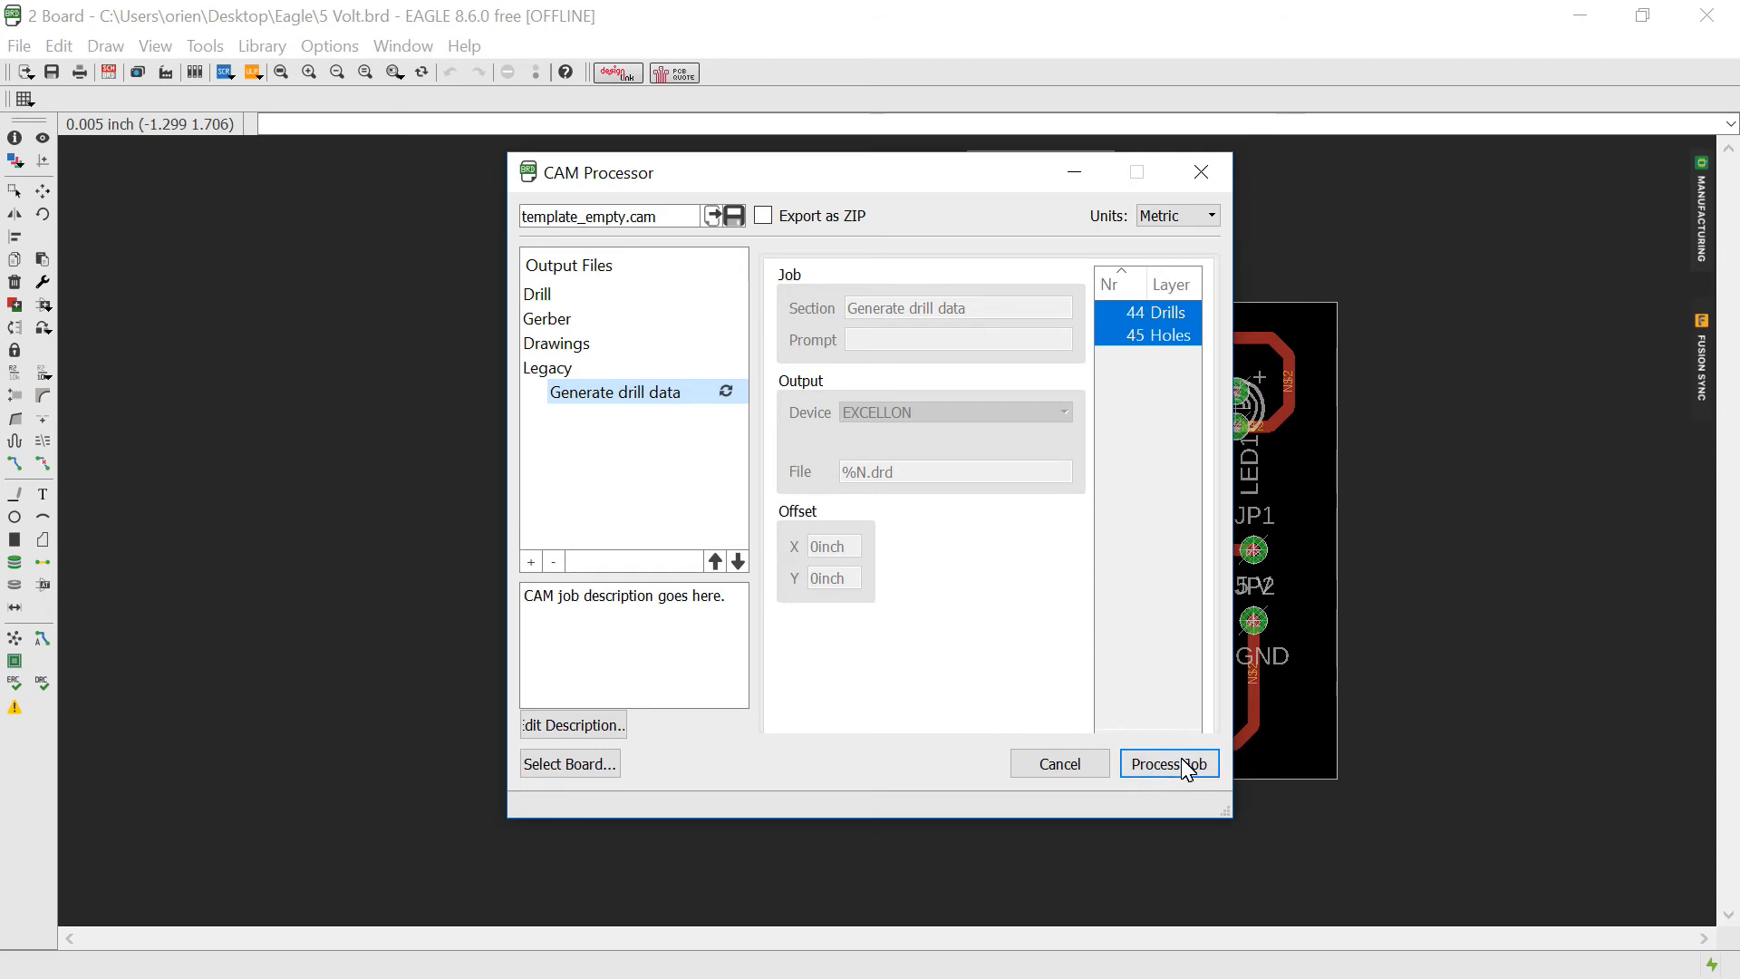
pyautogui.click(1170, 764)
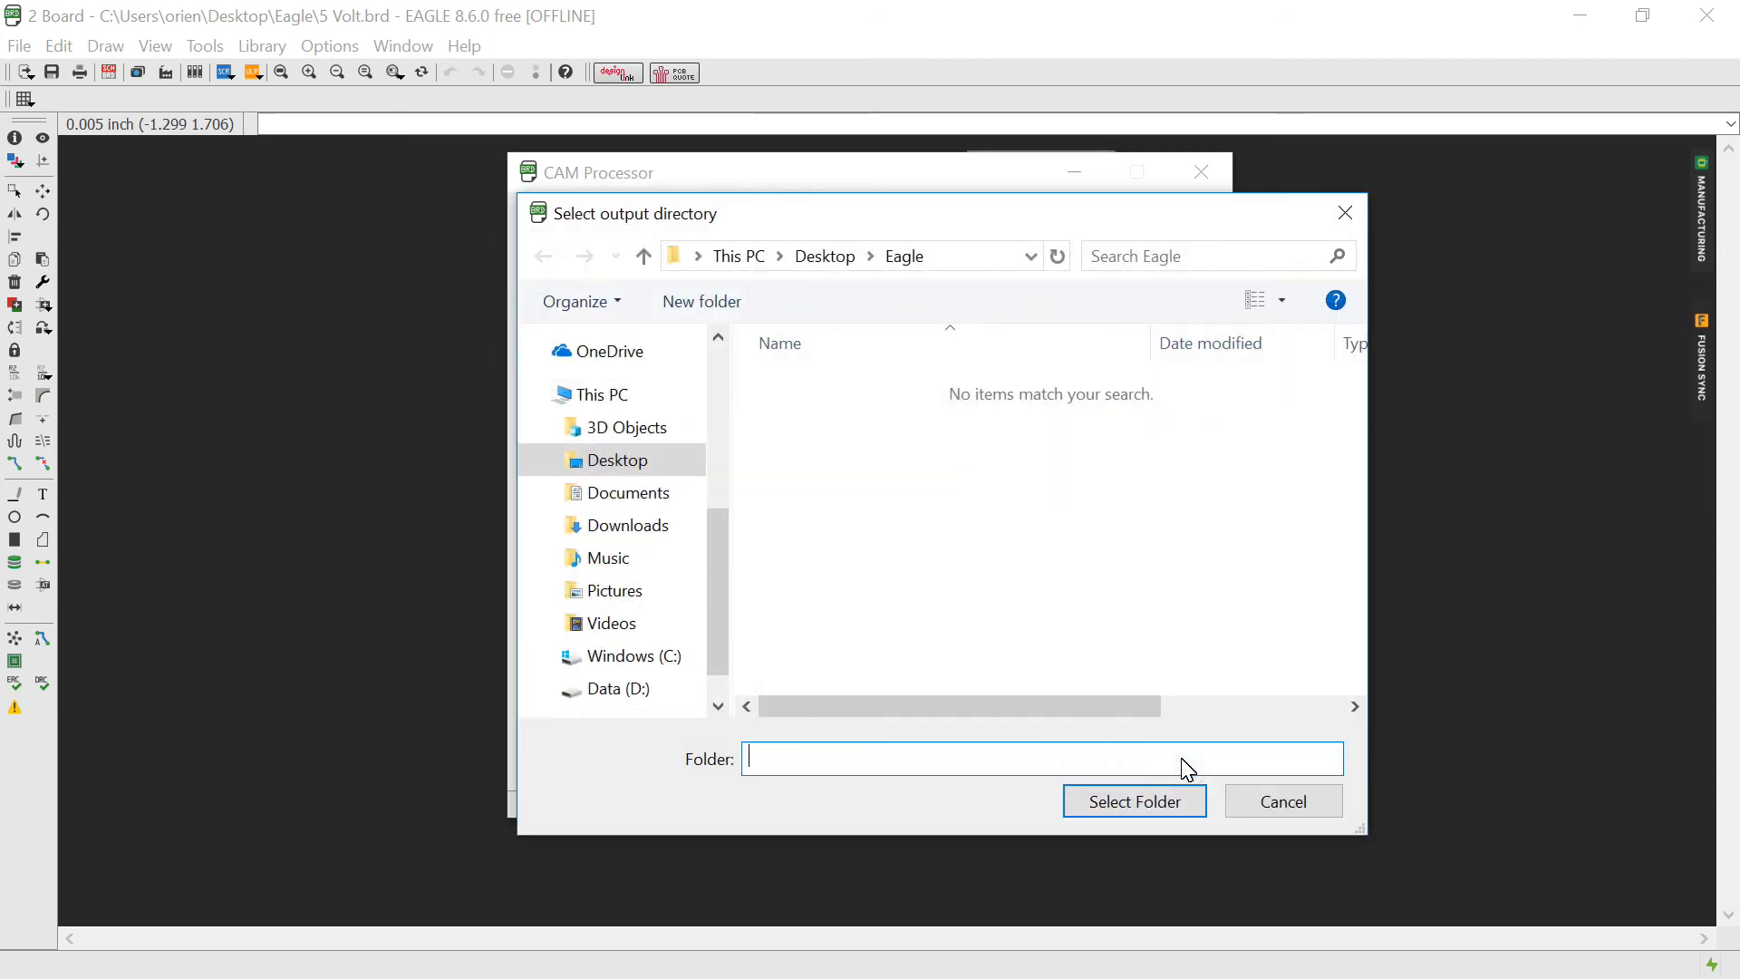
pyautogui.click(809, 414)
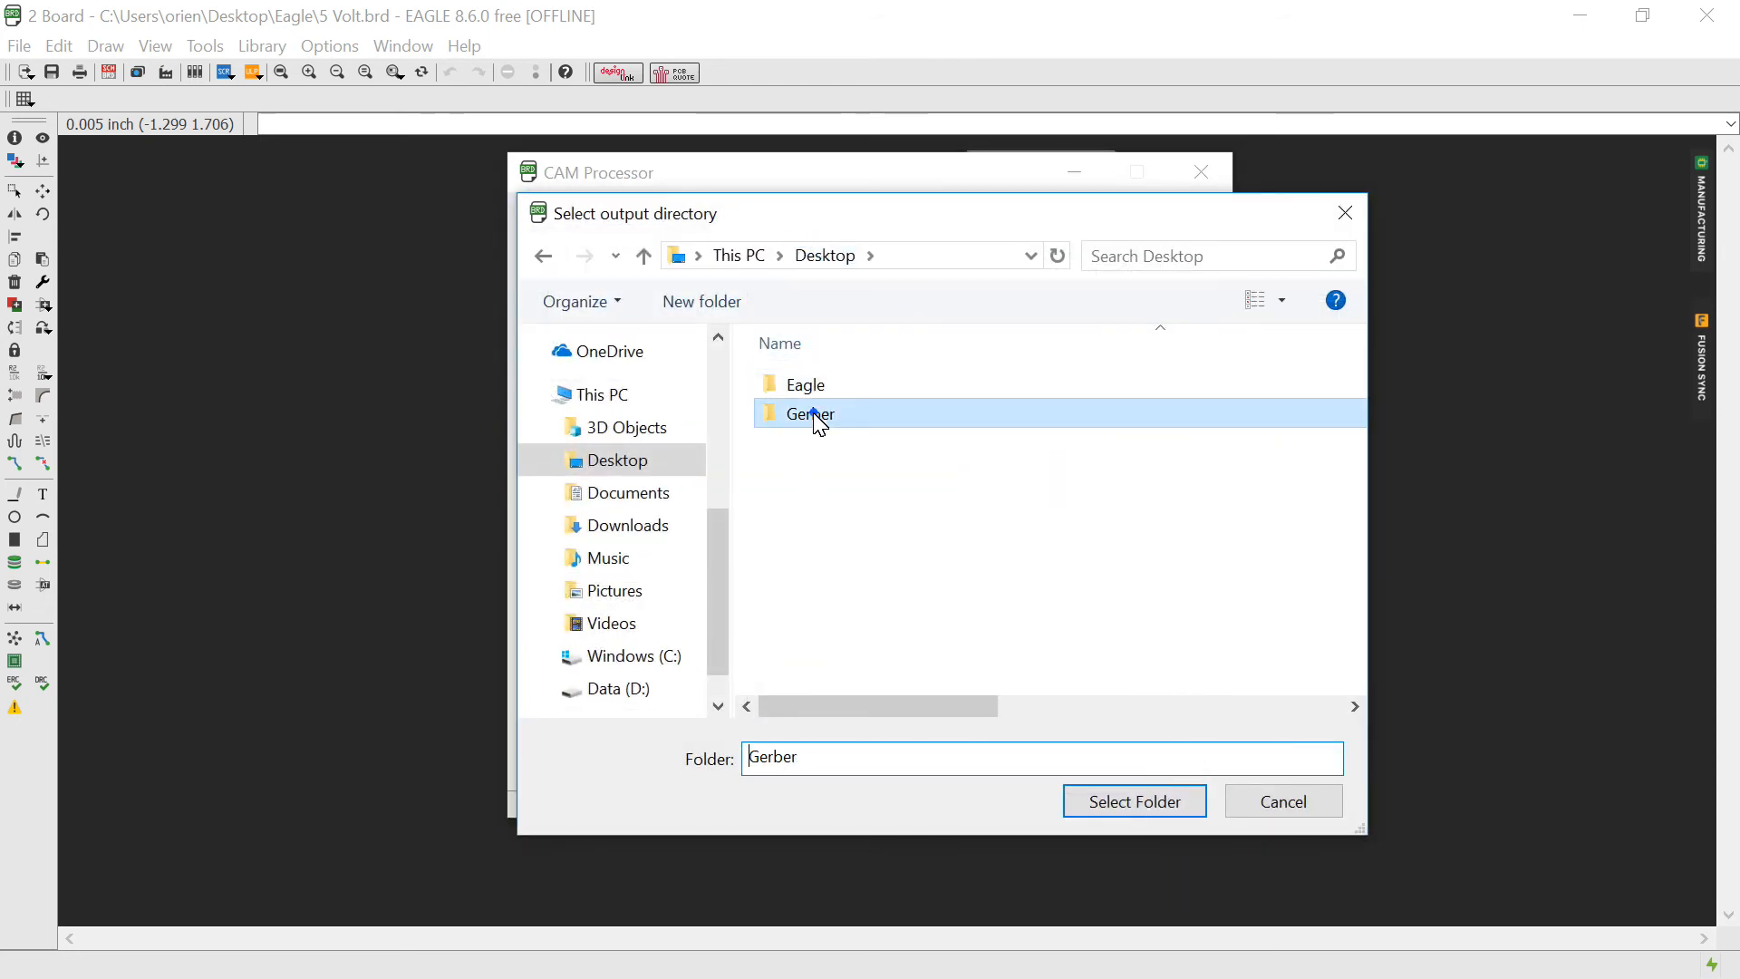
pyautogui.click(1135, 802)
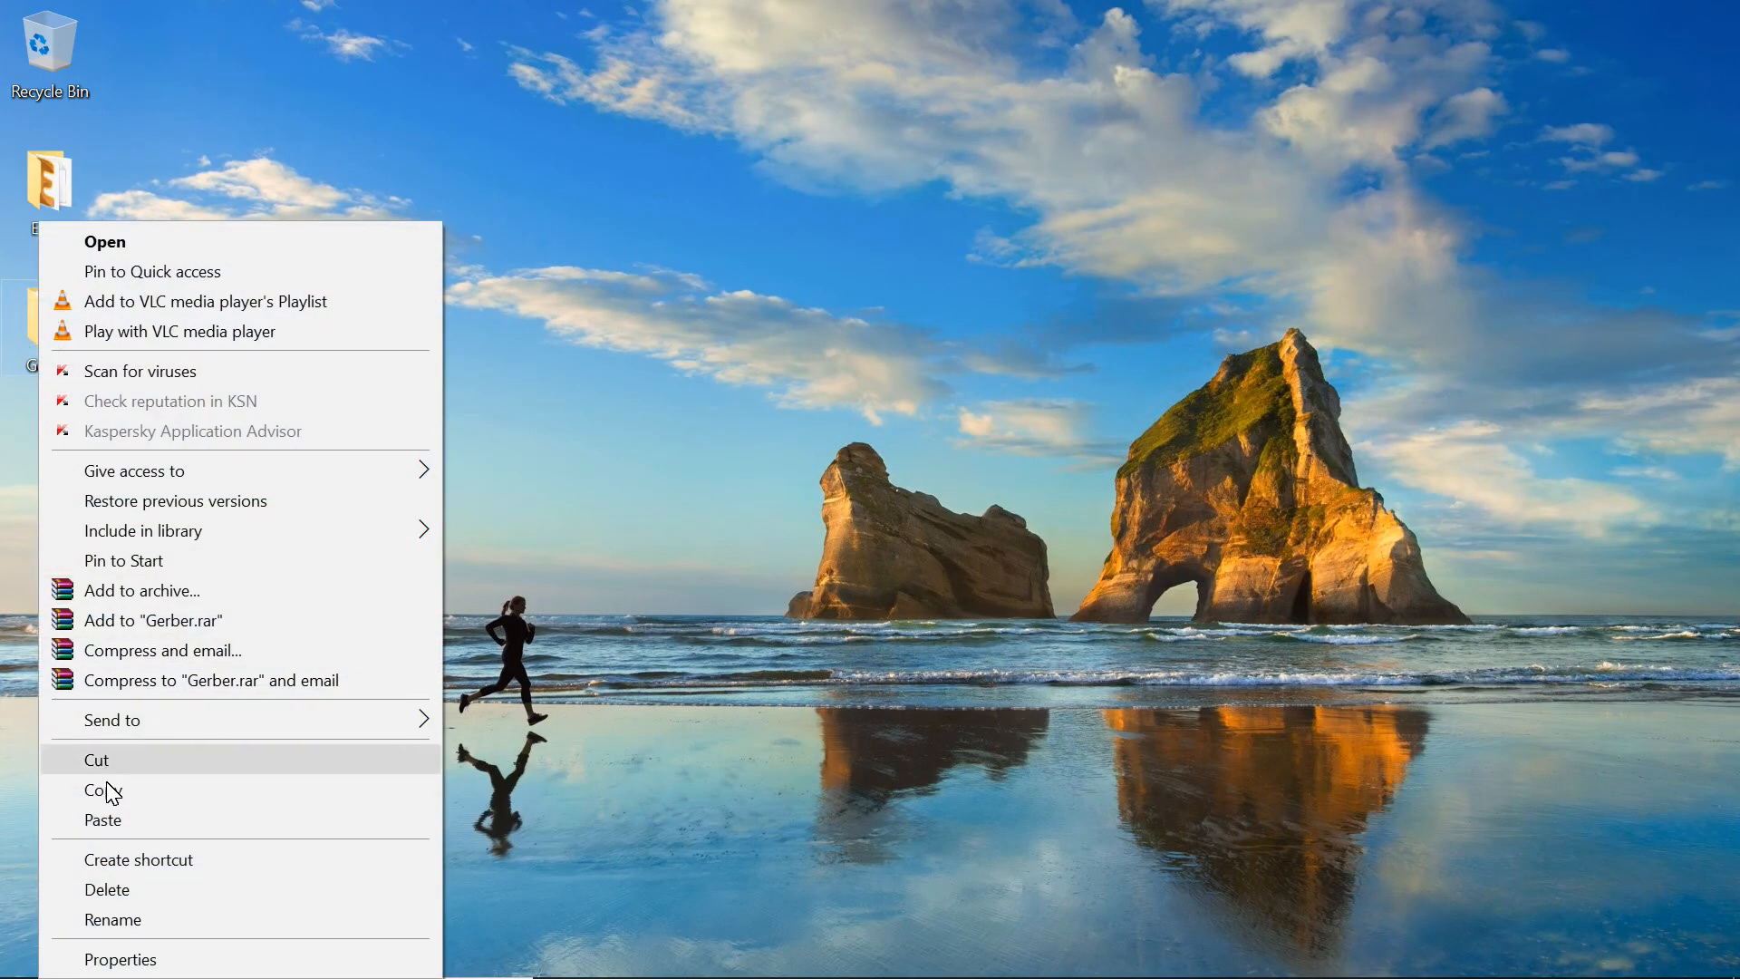
# - Archive the Desktop Gerber folder as Gerber.rar in RAR format
pyautogui.click(141, 590)
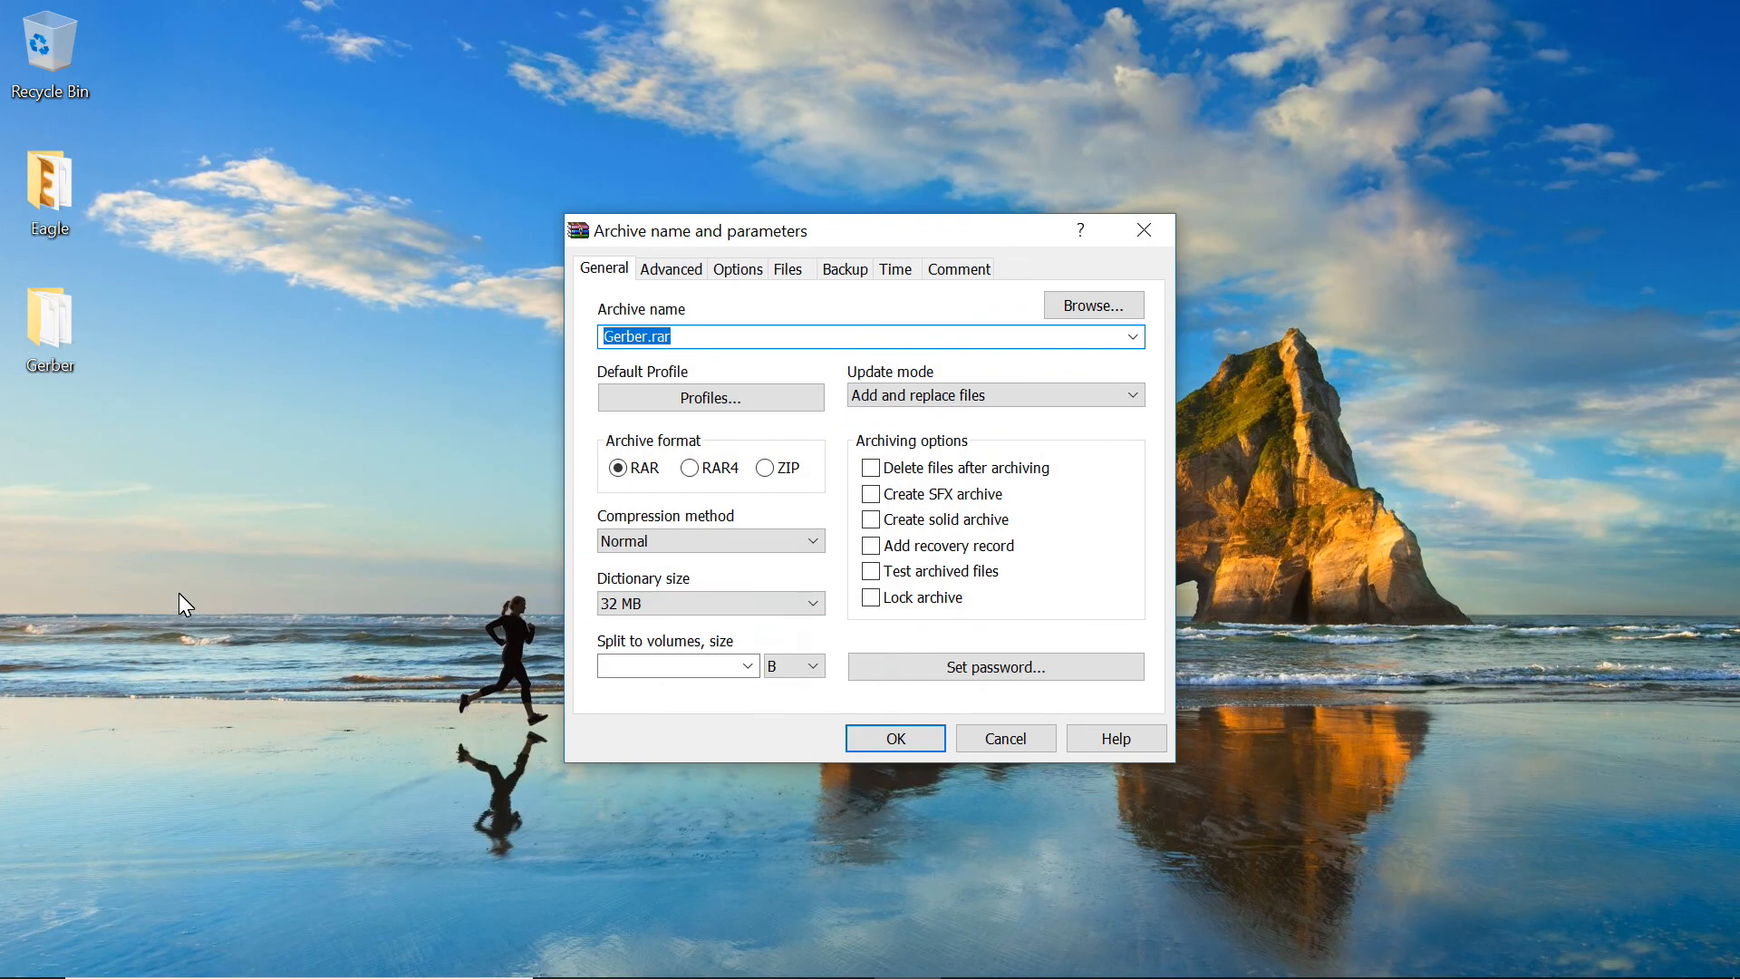
pyautogui.click(895, 737)
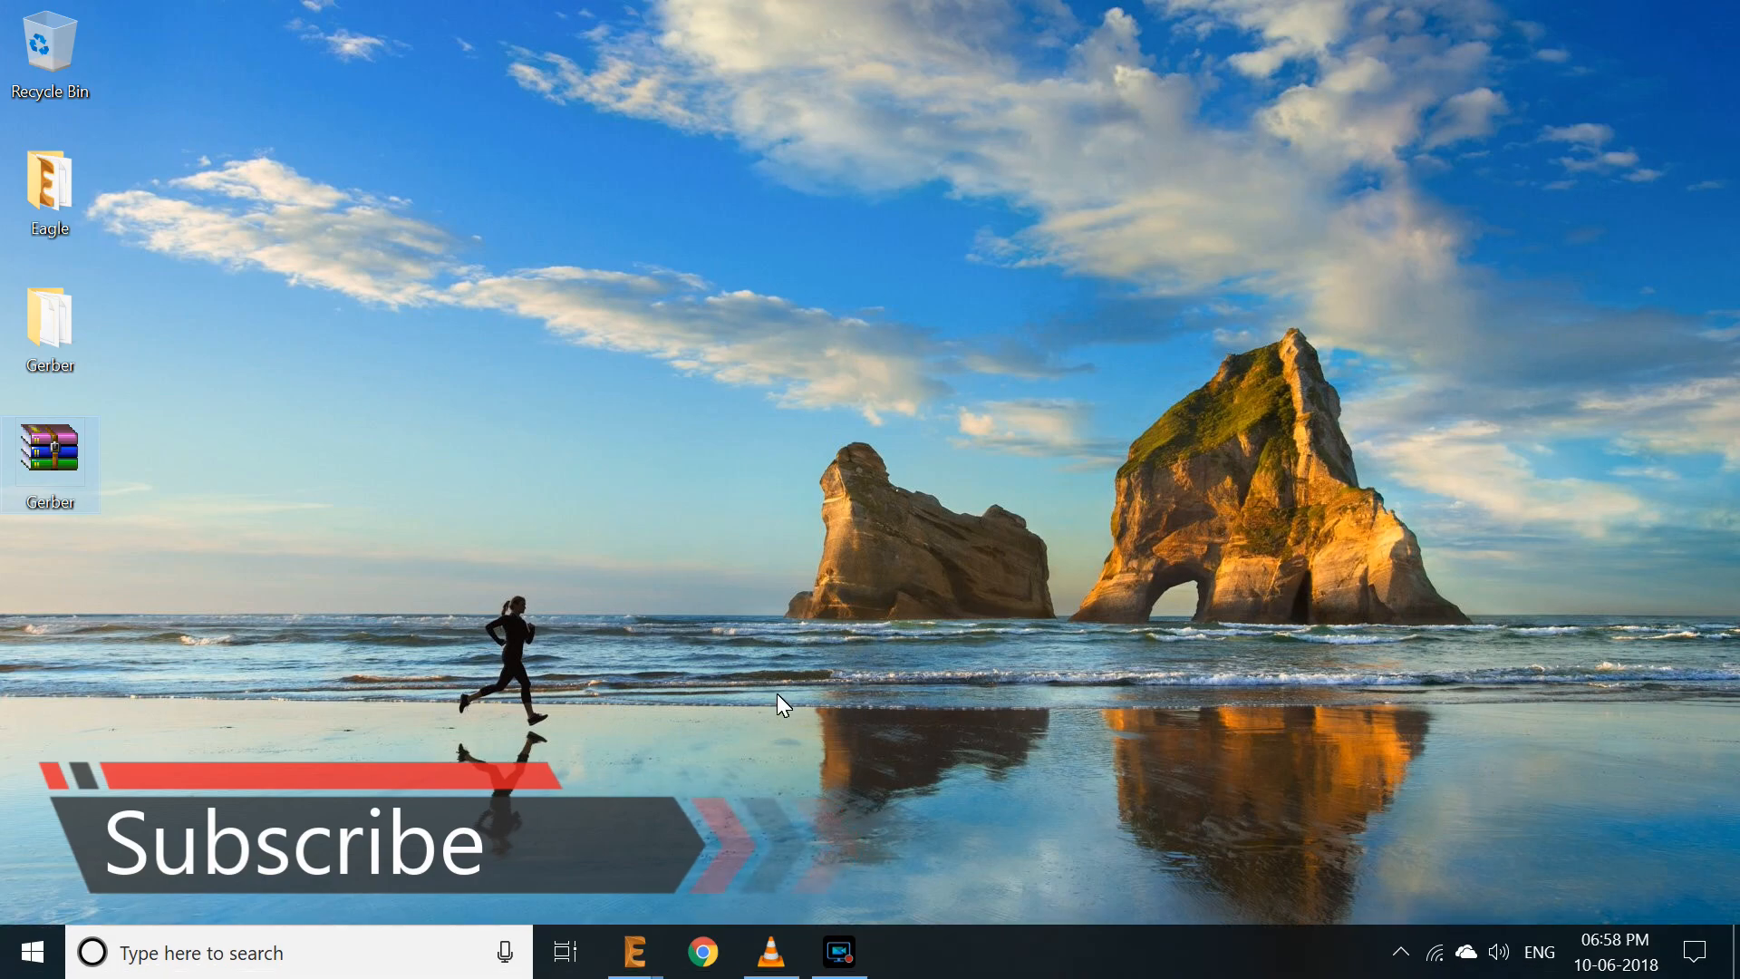
pyautogui.click(702, 952)
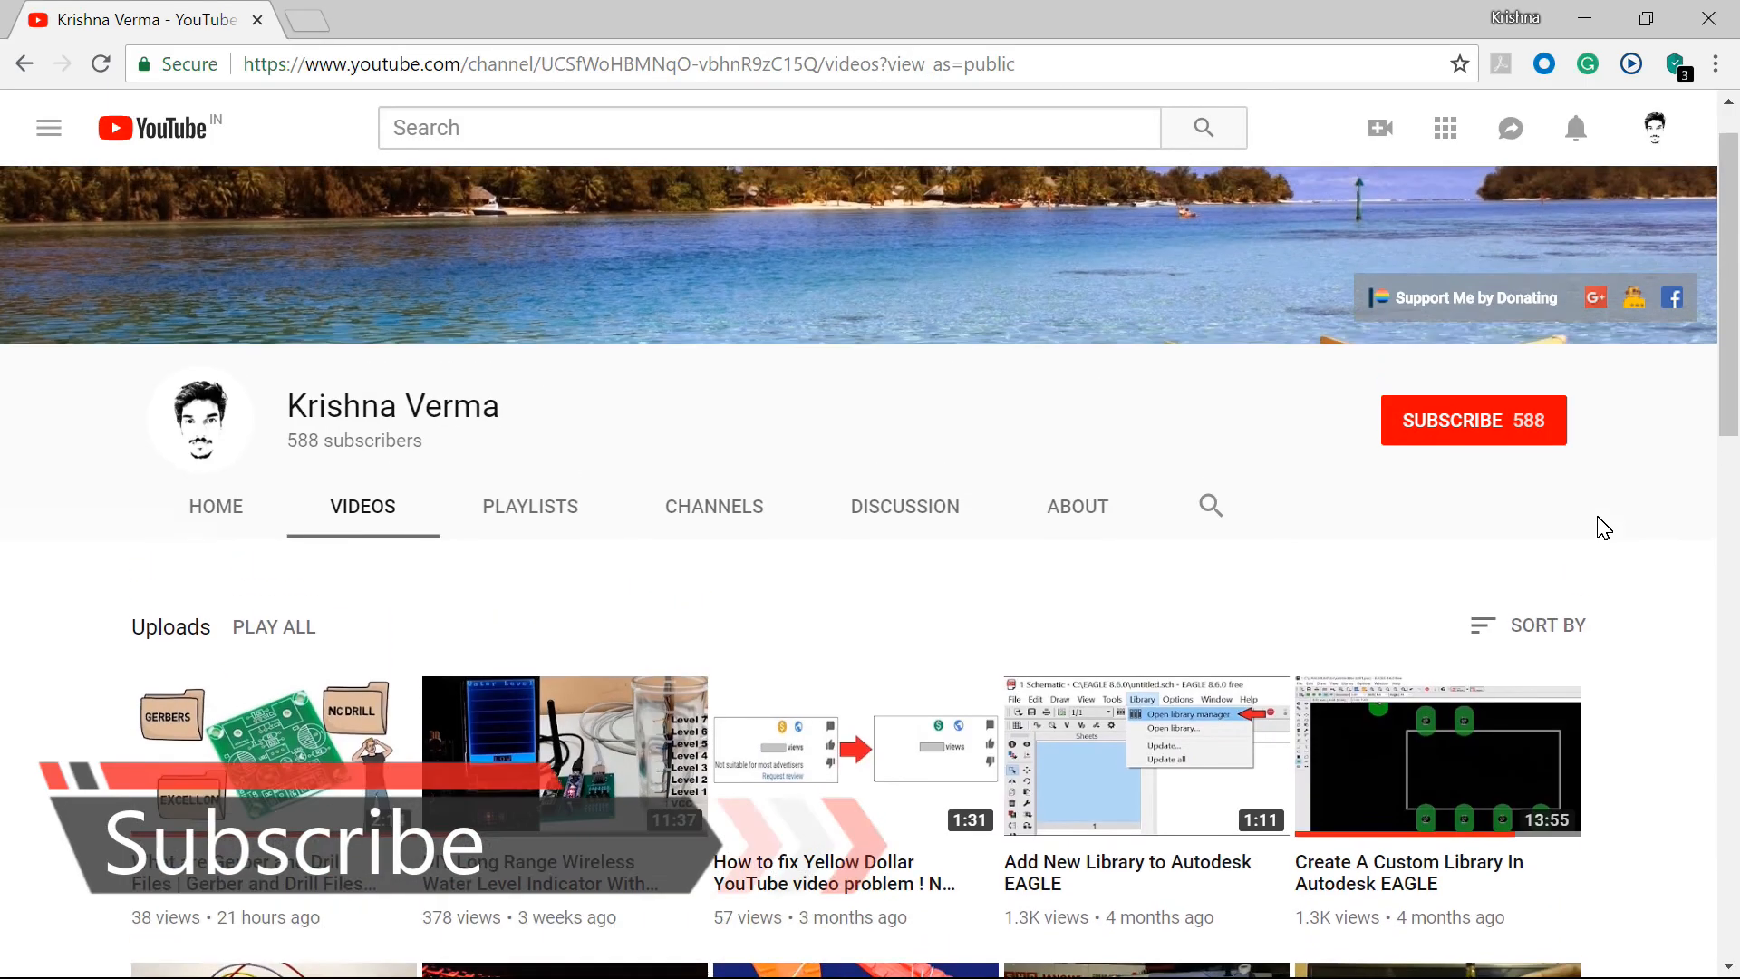